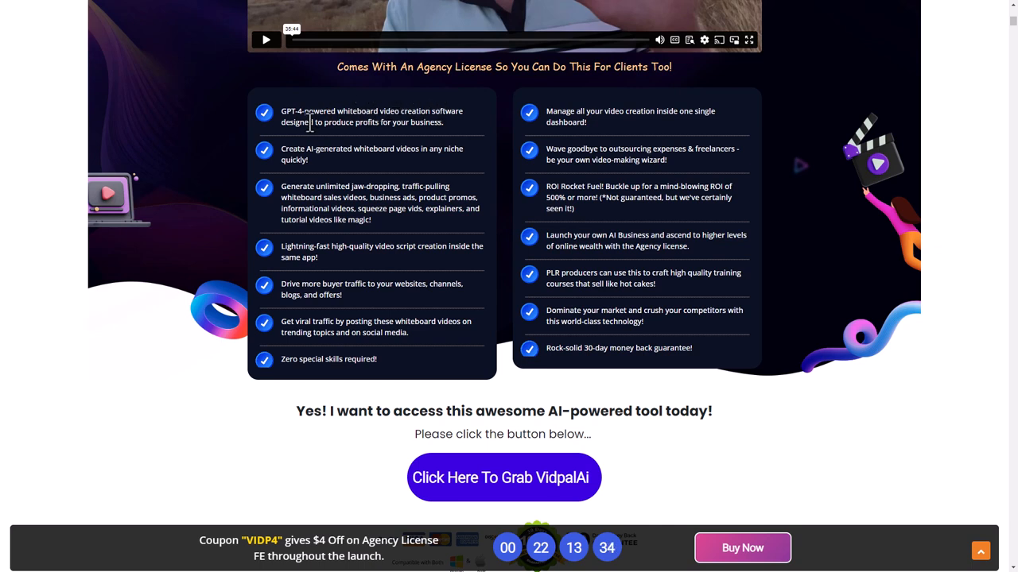
pyautogui.moveTo(406, 136)
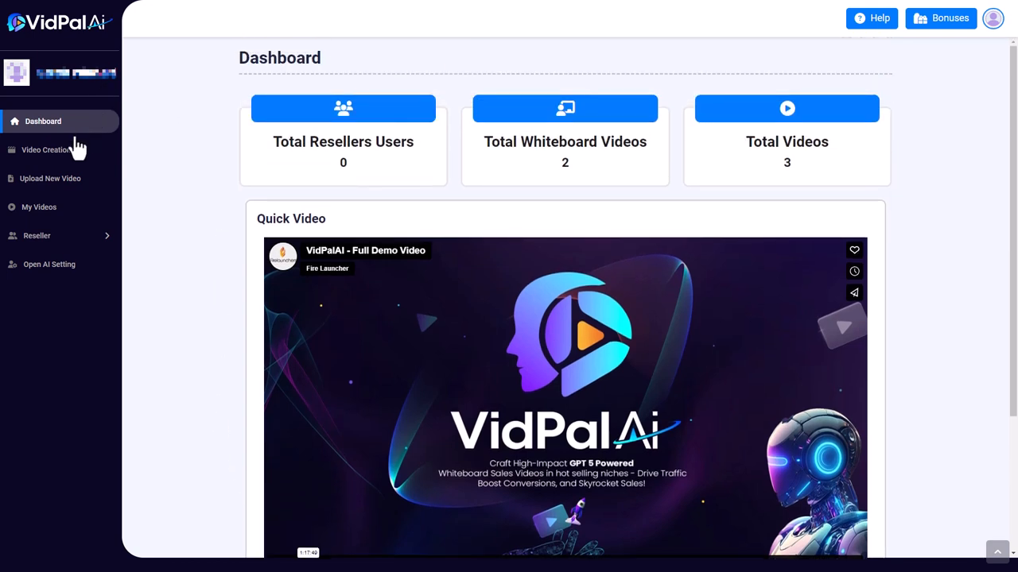
# Step: Open Video Creation from the left sidebar to show the video type chooser
pyautogui.click(45, 149)
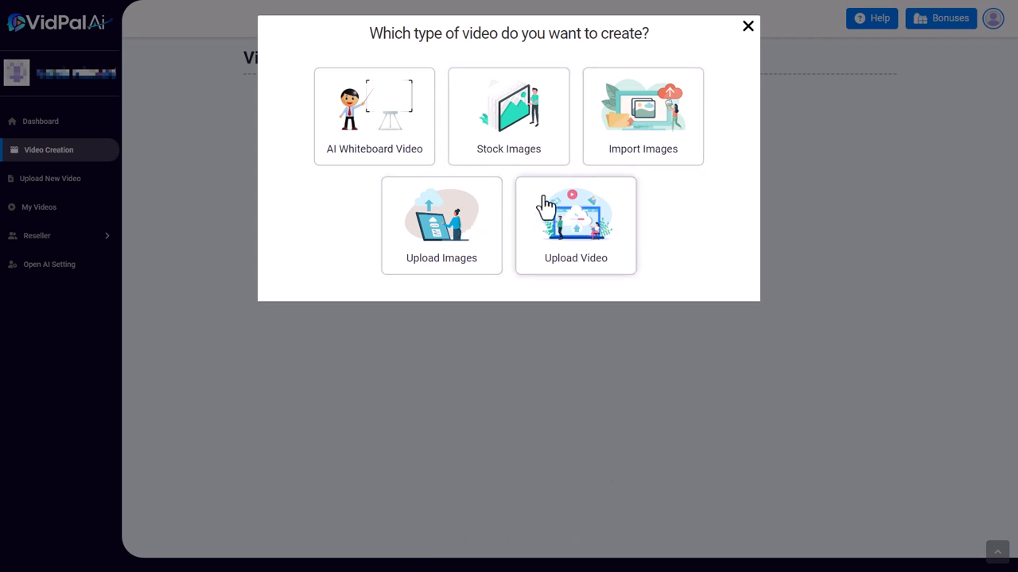
pyautogui.moveTo(492, 176)
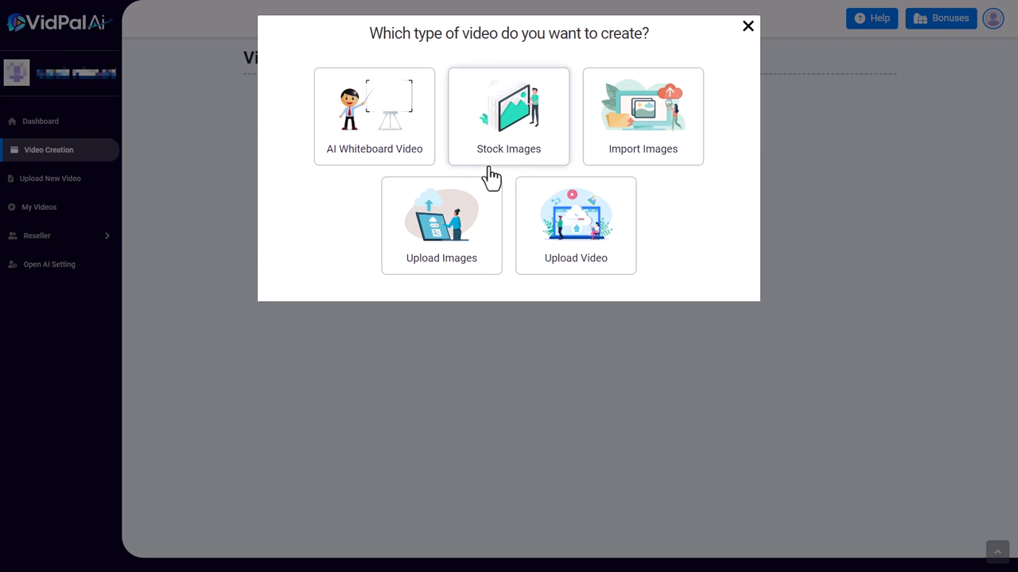
pyautogui.moveTo(487, 176)
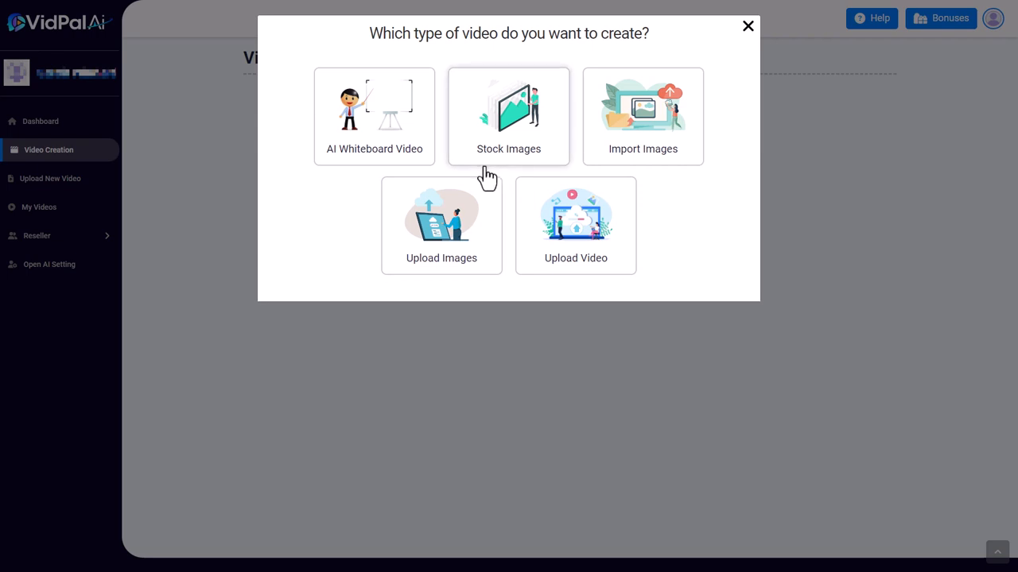
pyautogui.moveTo(394, 103)
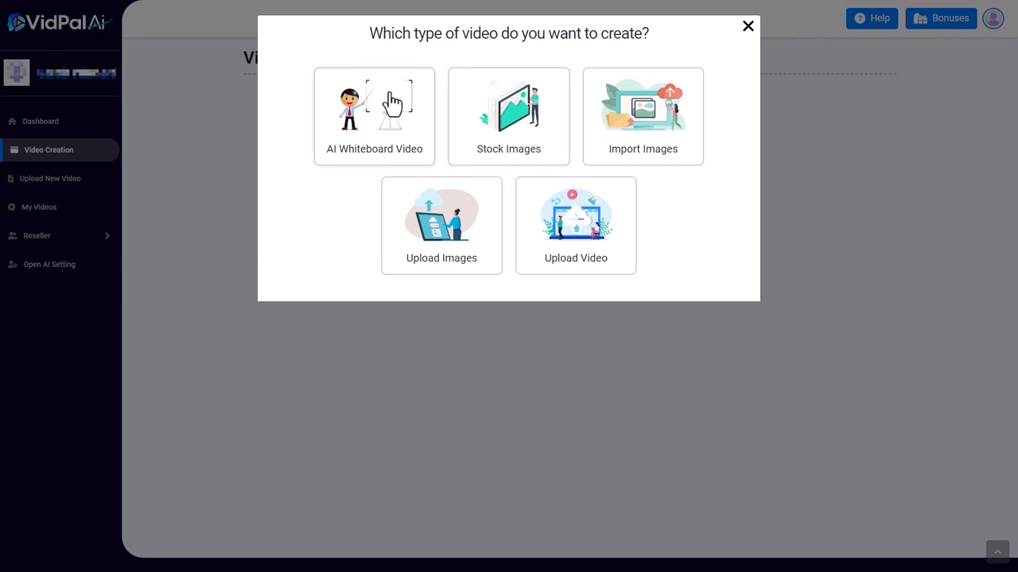
# Step: Choose the AI Whiteboard Video card to reach the AI content categories
pyautogui.click(374, 115)
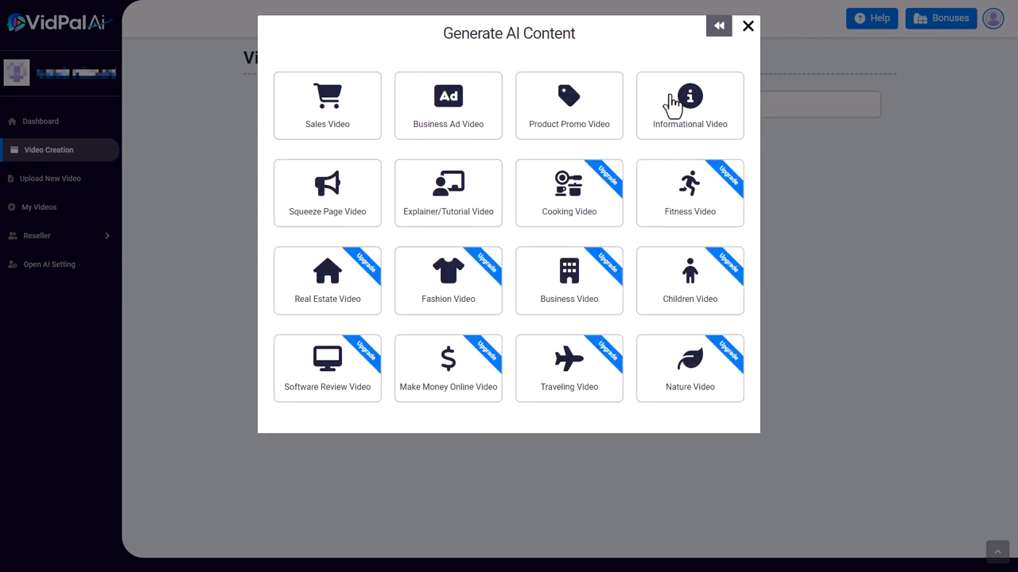
pyautogui.moveTo(346, 128)
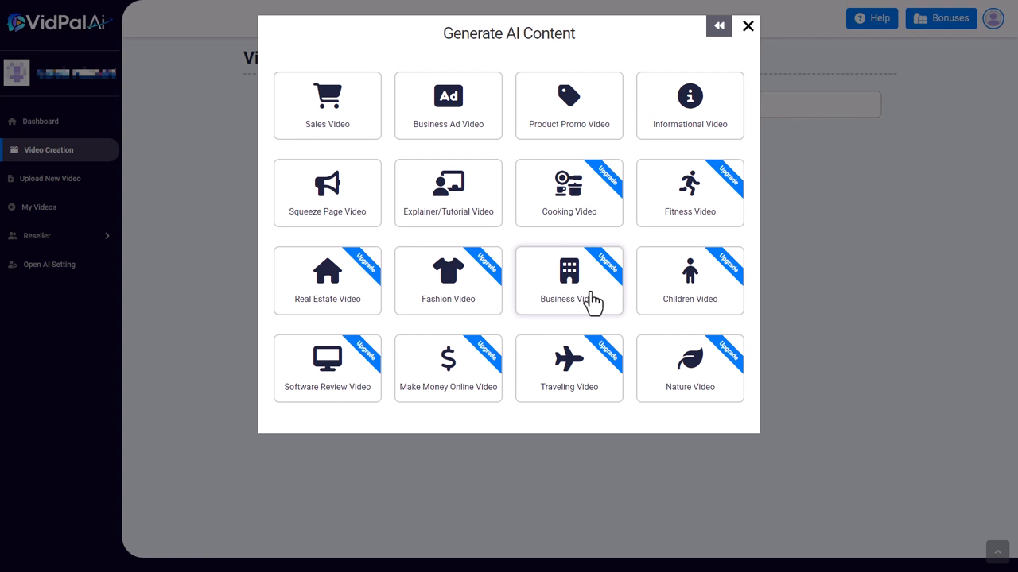
pyautogui.moveTo(327, 111)
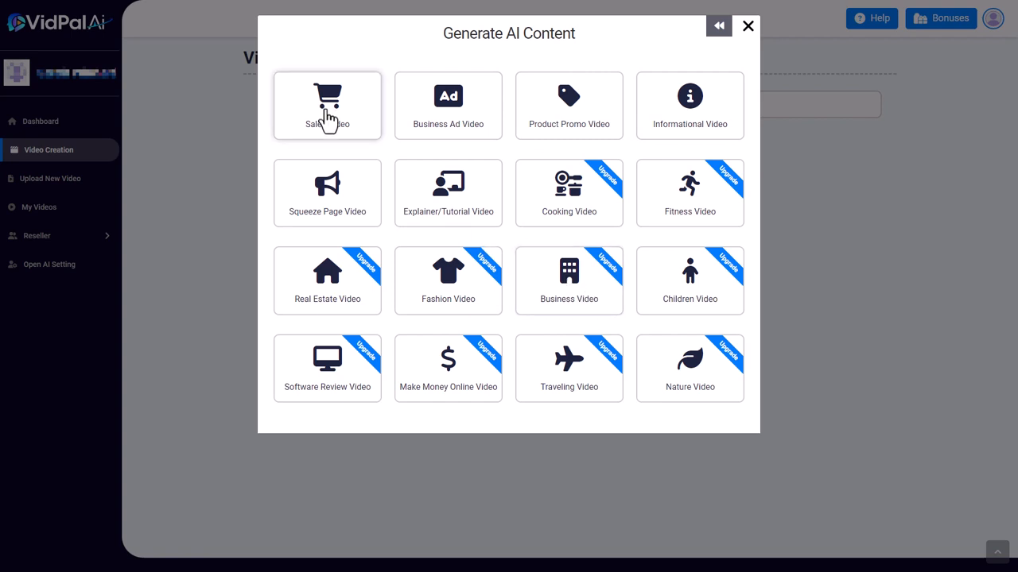
pyautogui.moveTo(448, 105)
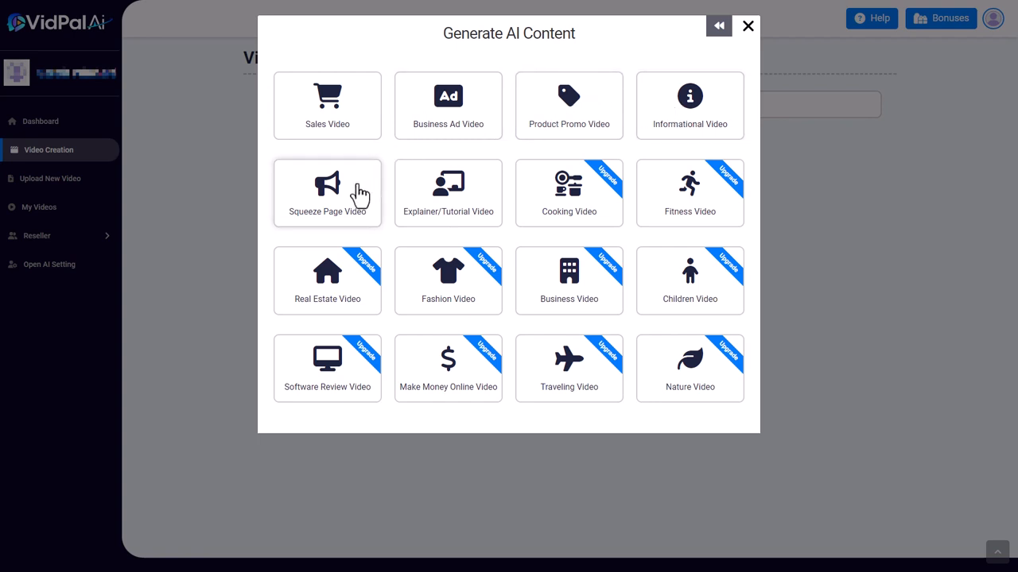
pyautogui.moveTo(356, 202)
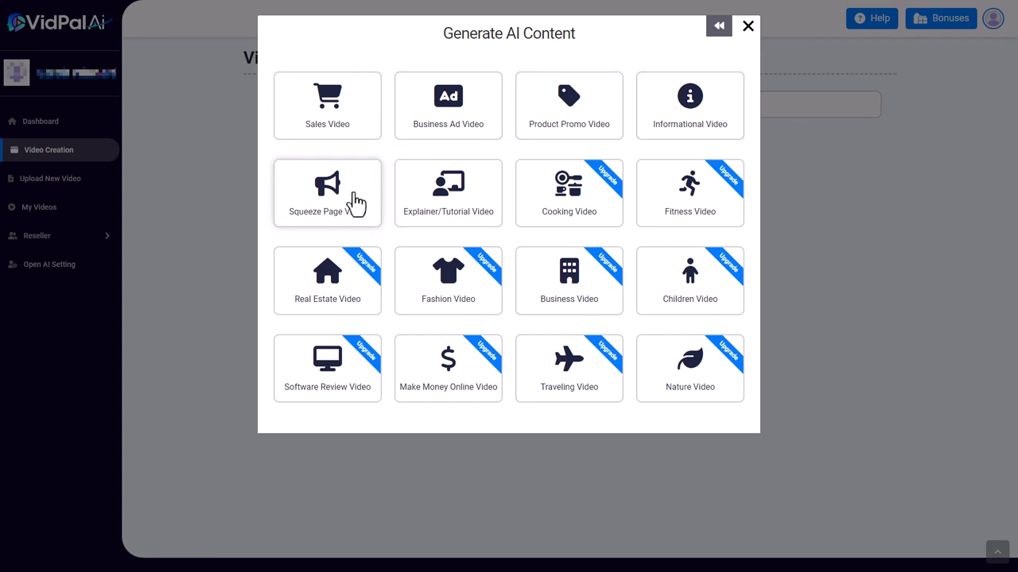
pyautogui.moveTo(448, 203)
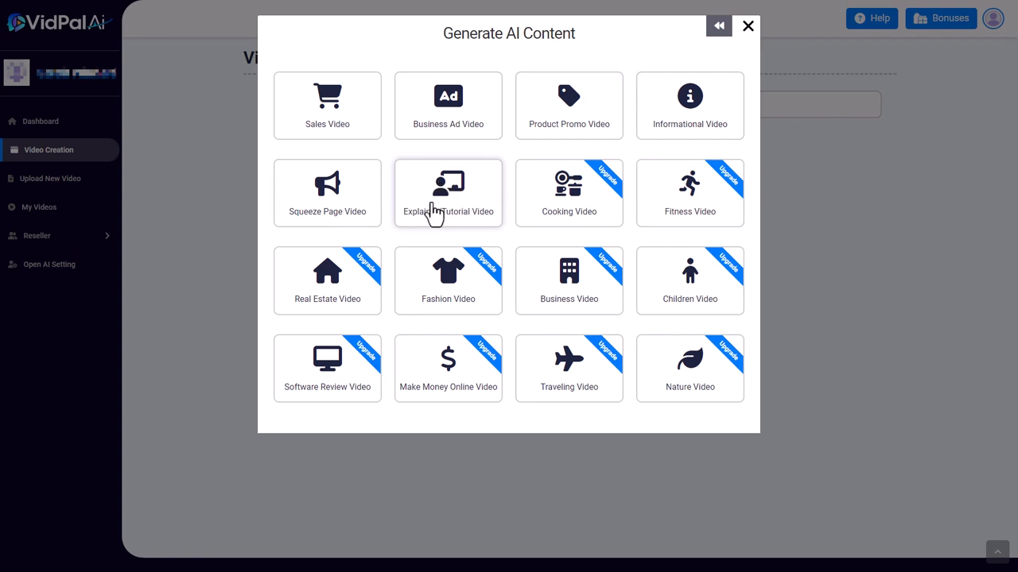
pyautogui.moveTo(477, 197)
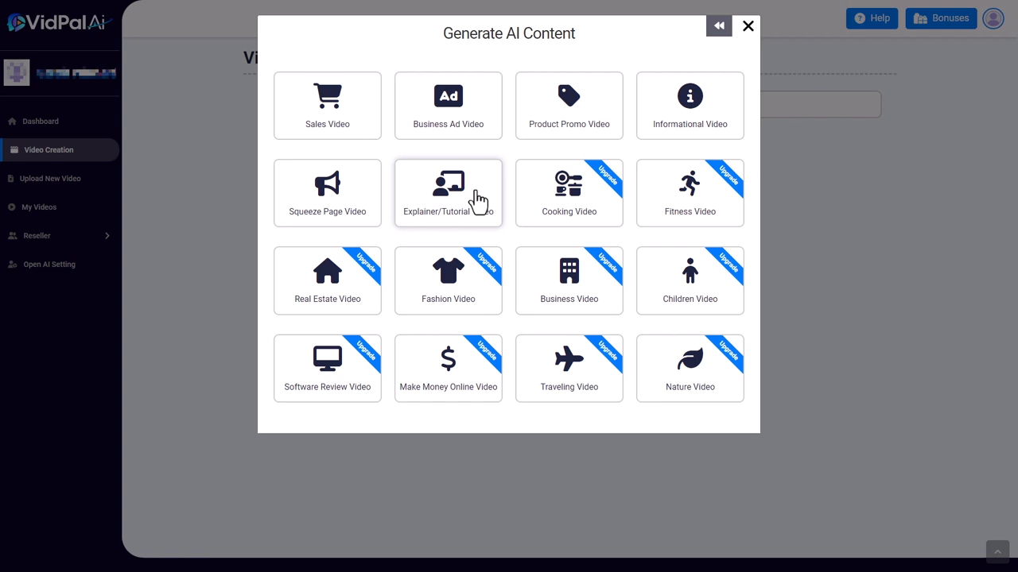
# Step: Start an Explainer/Tutorial video on 'how to build a successful youtube channel' with Default creativity
pyautogui.click(448, 193)
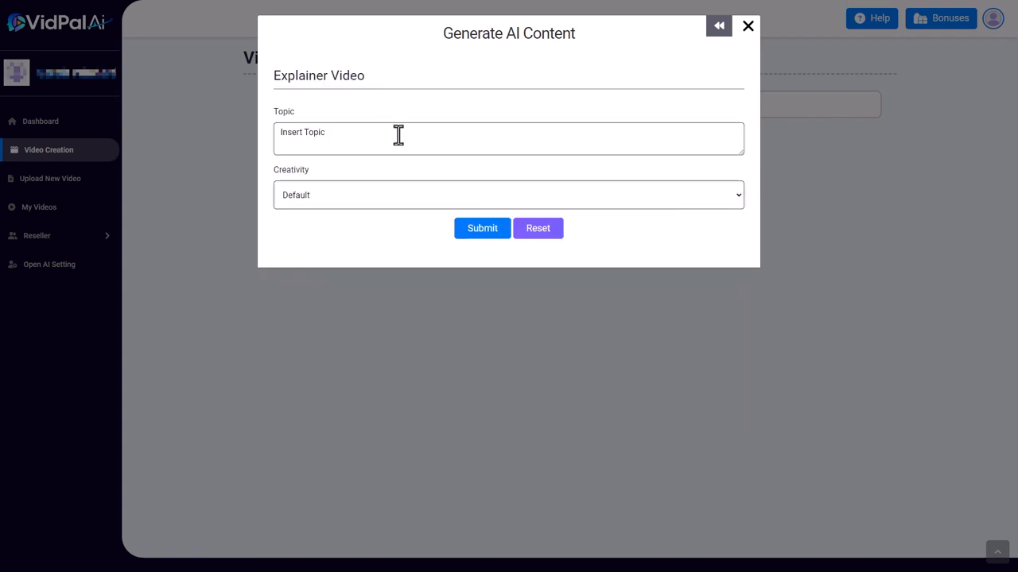
pyautogui.write('how to build a successful youtube channel')
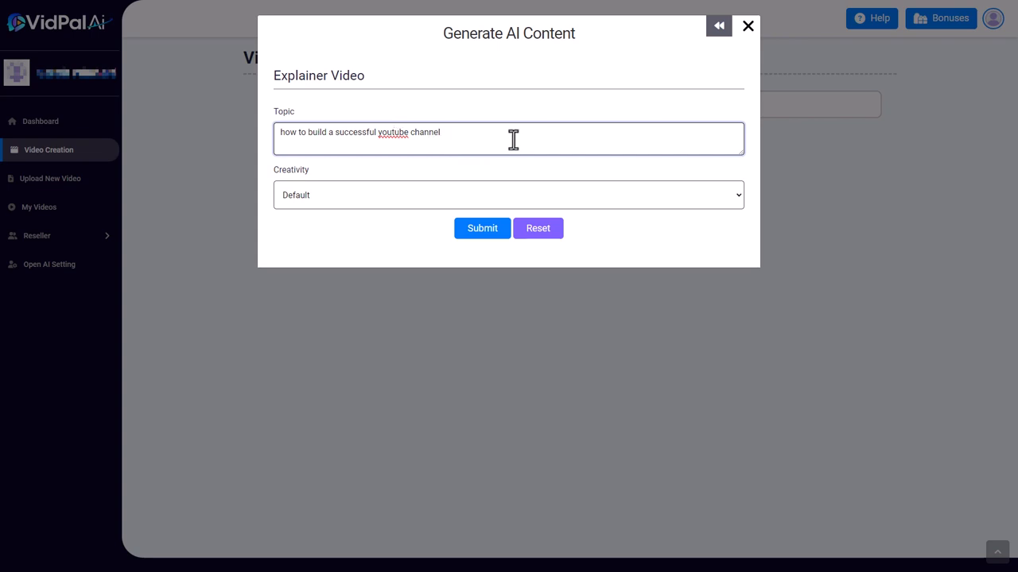
pyautogui.click(508, 194)
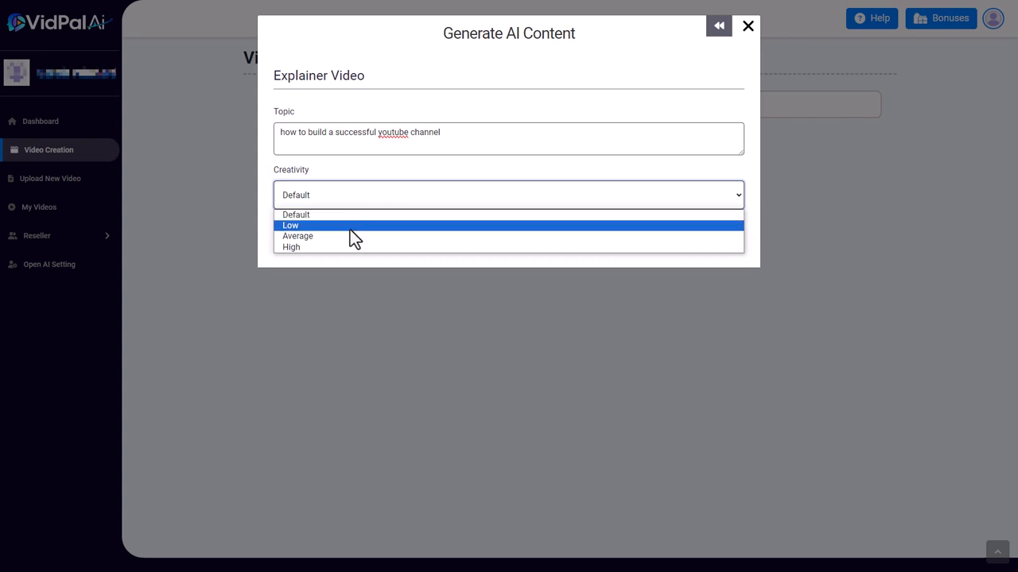
pyautogui.click(295, 214)
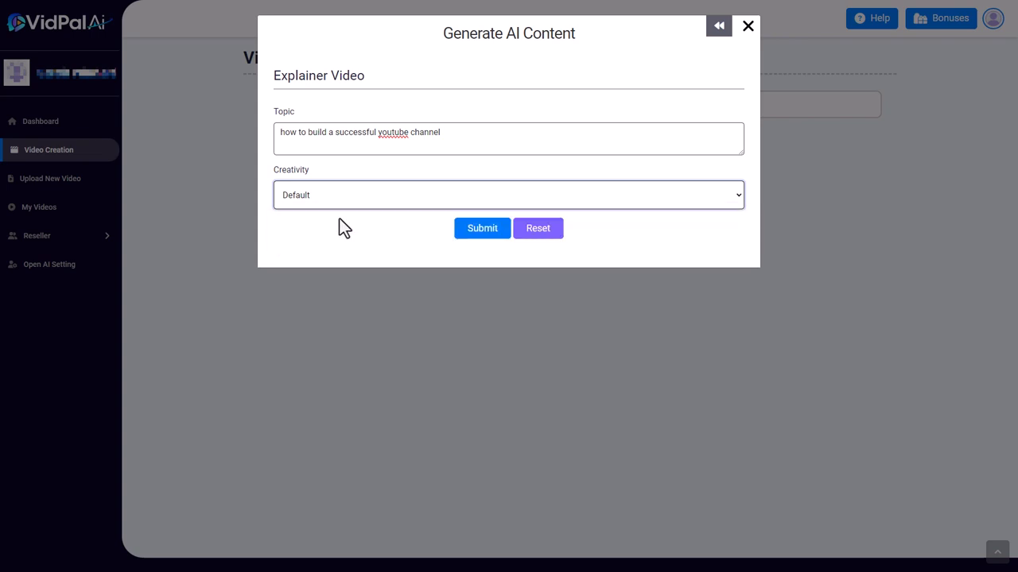
pyautogui.moveTo(345, 225)
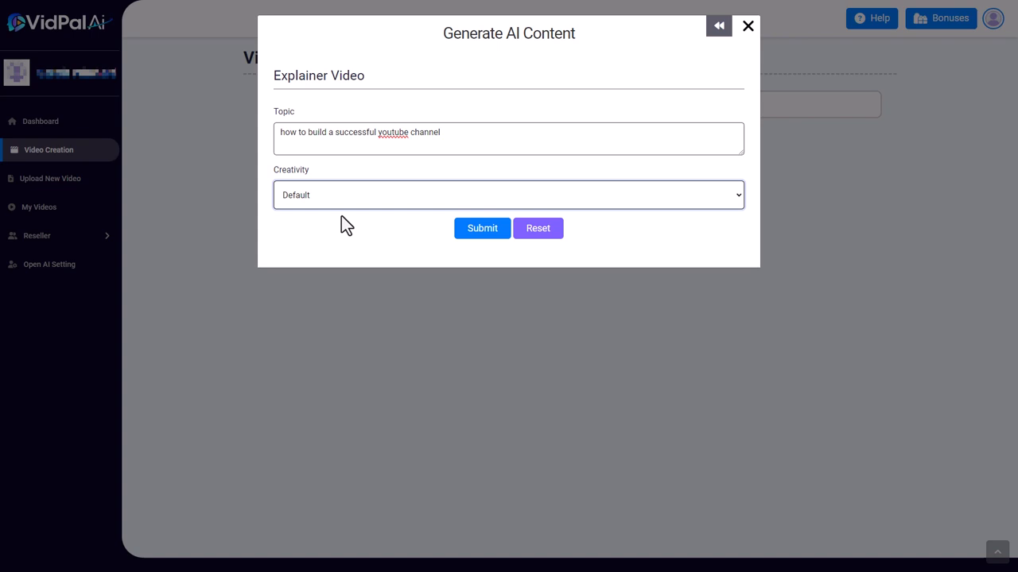
pyautogui.moveTo(330, 208)
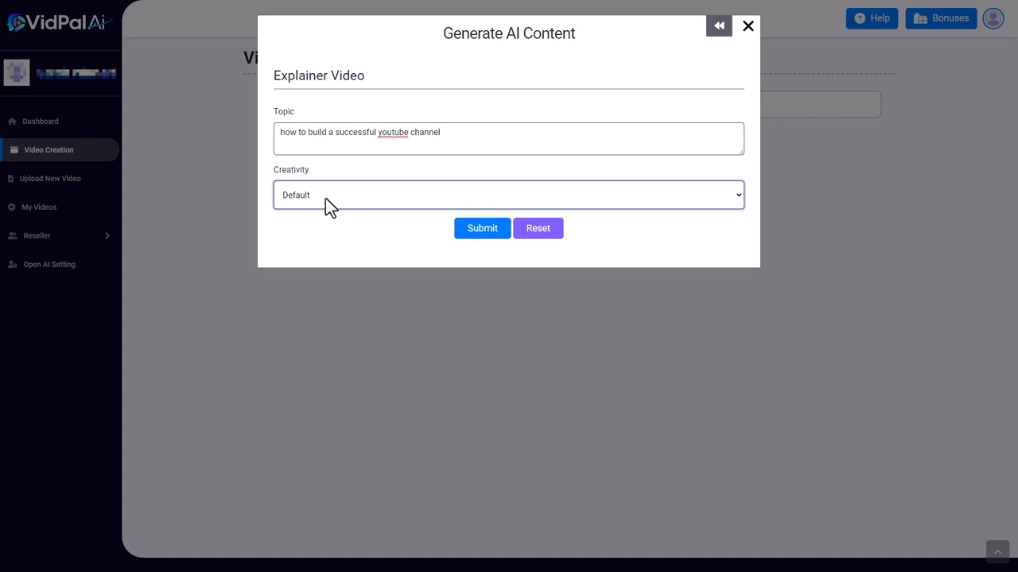
pyautogui.moveTo(326, 212)
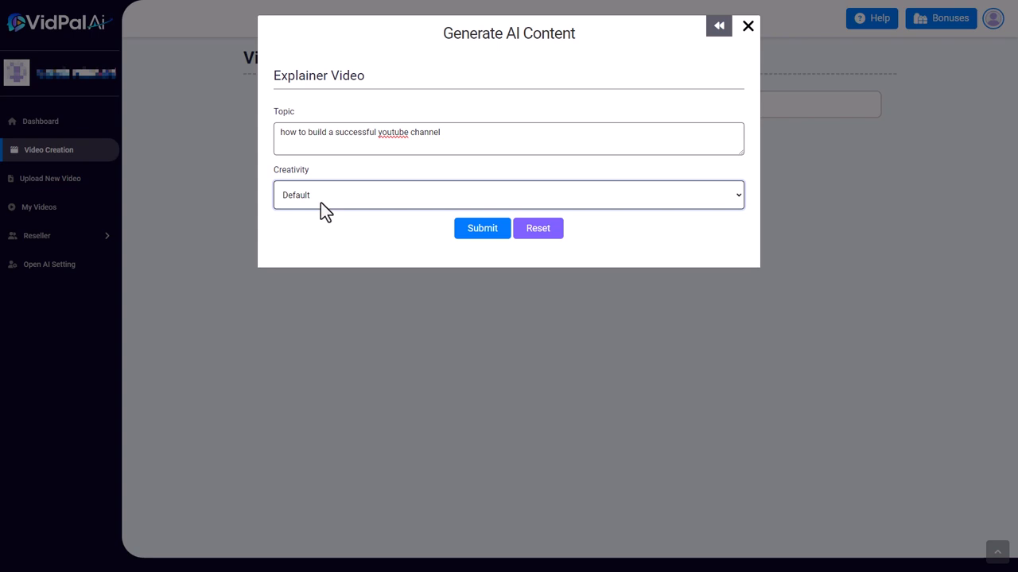
pyautogui.moveTo(481, 231)
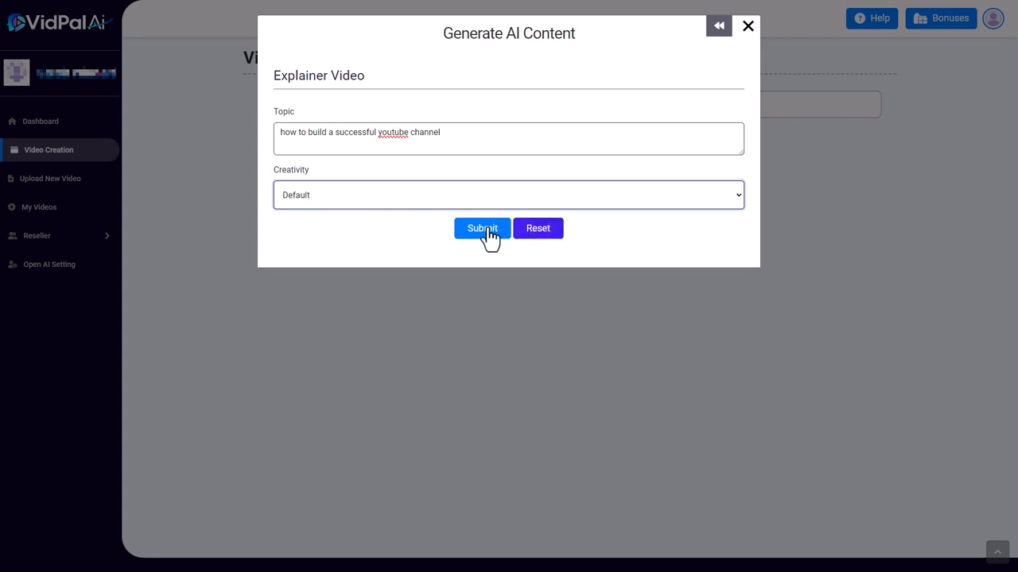
# Step: Generate the slide-by-slide explainer script with titles and voiceovers, and scroll through it
pyautogui.click(482, 228)
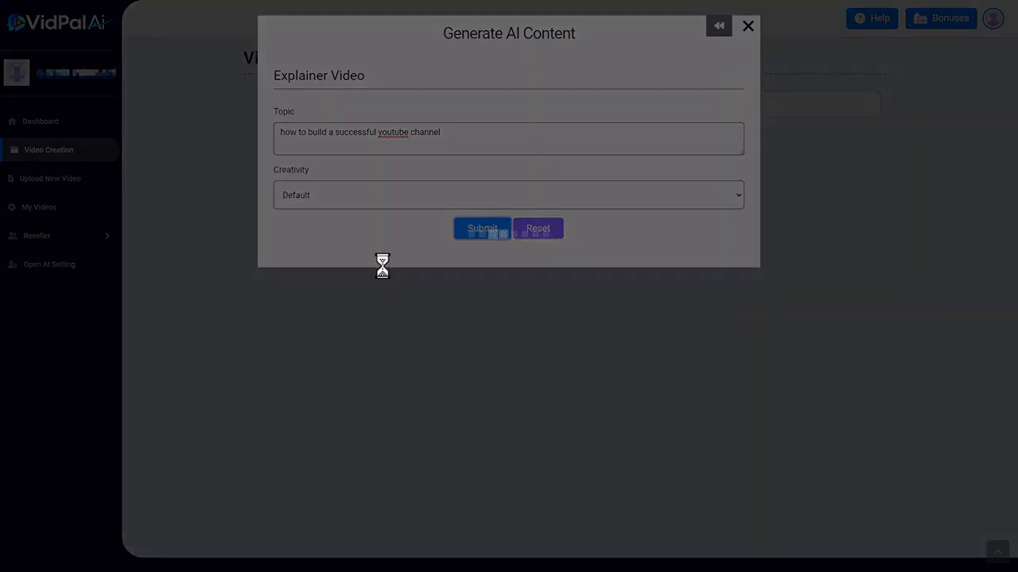
pyautogui.click(481, 228)
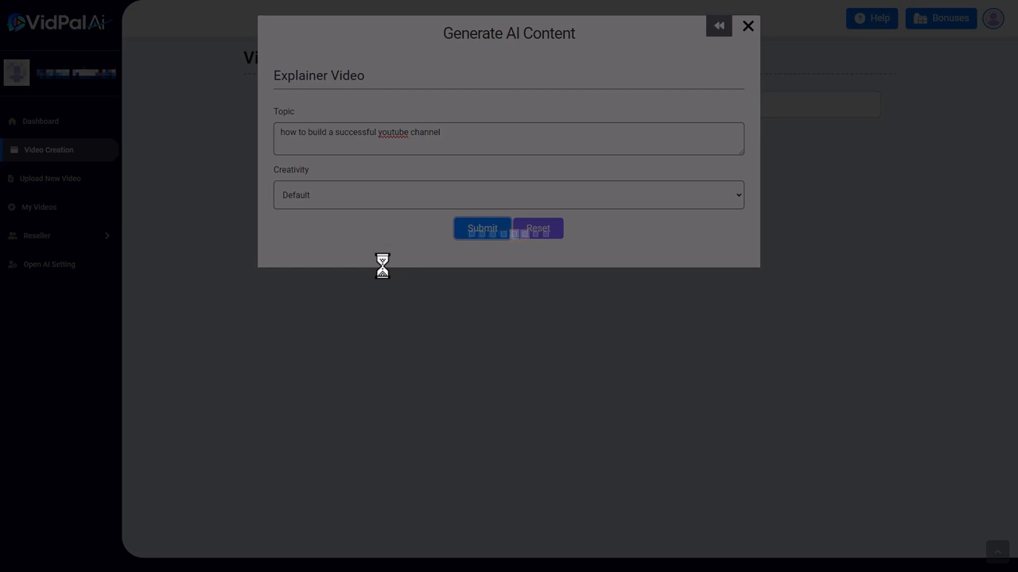
pyautogui.click(481, 228)
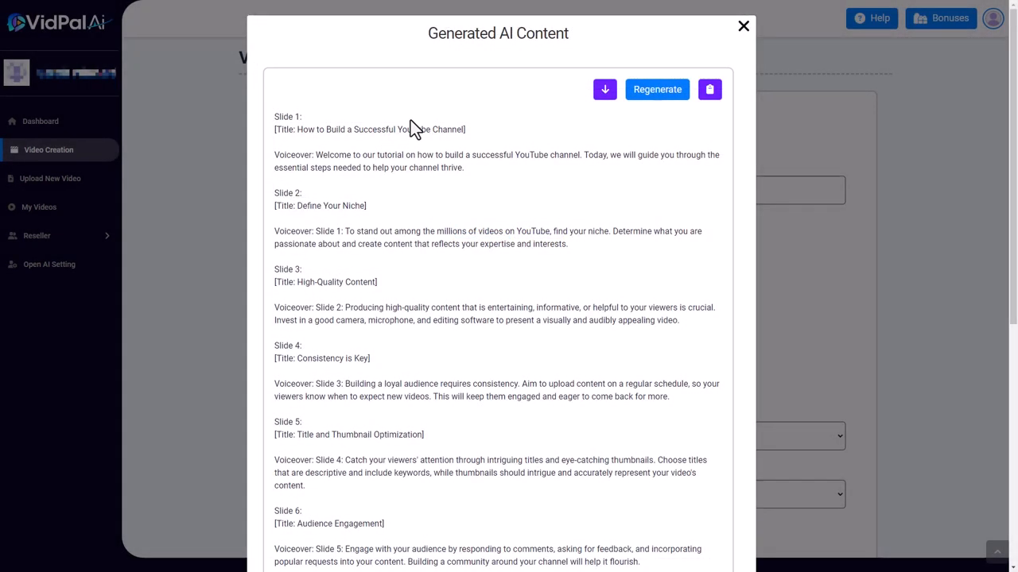
pyautogui.scroll(-3)
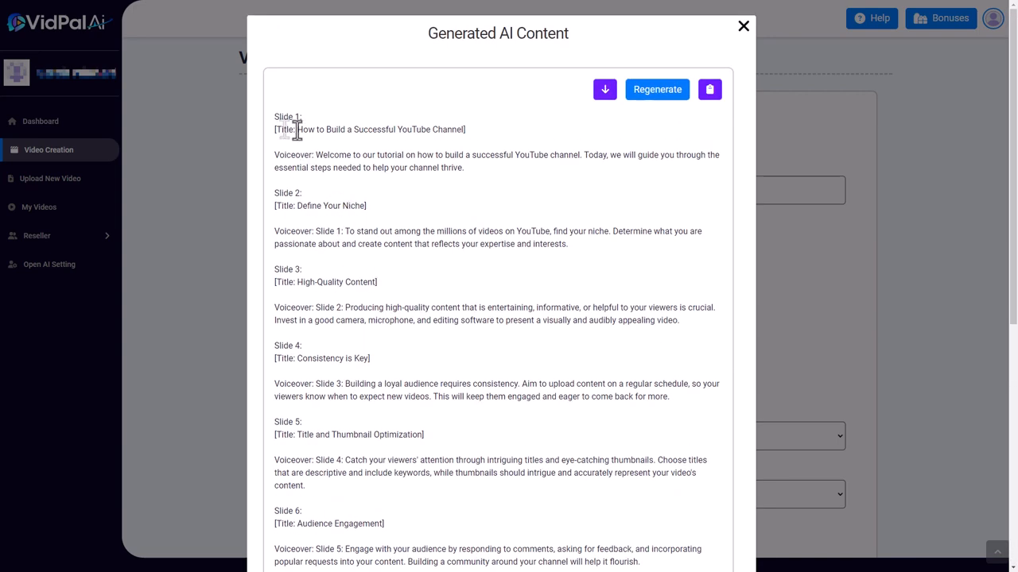
pyautogui.moveTo(419, 155)
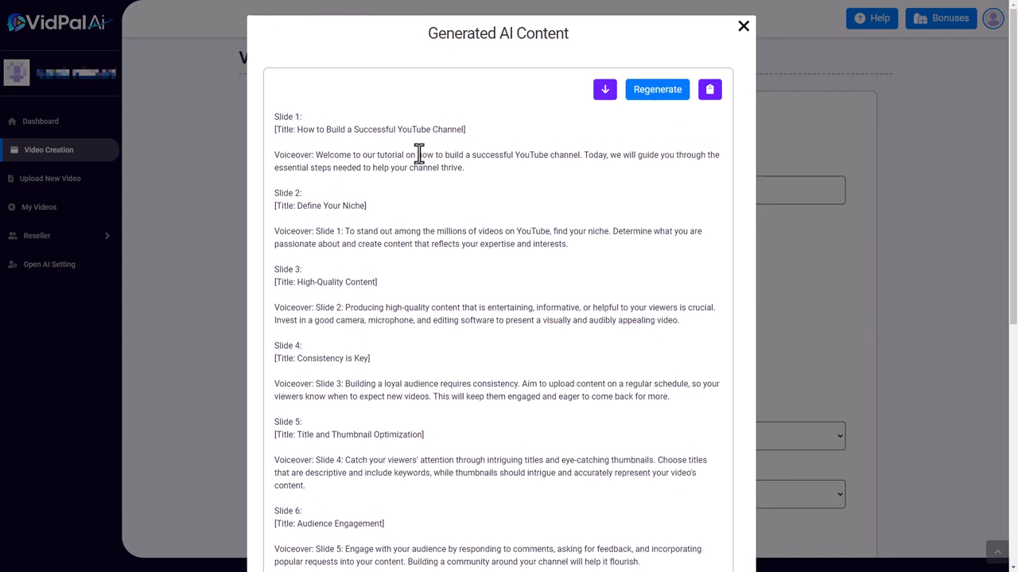
pyautogui.scroll(-3)
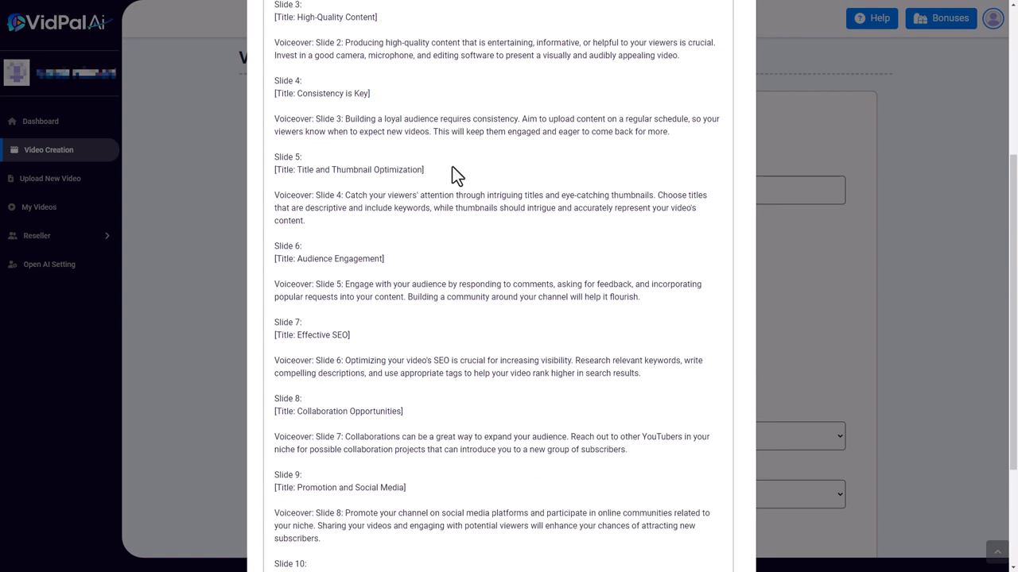
pyautogui.scroll(-3)
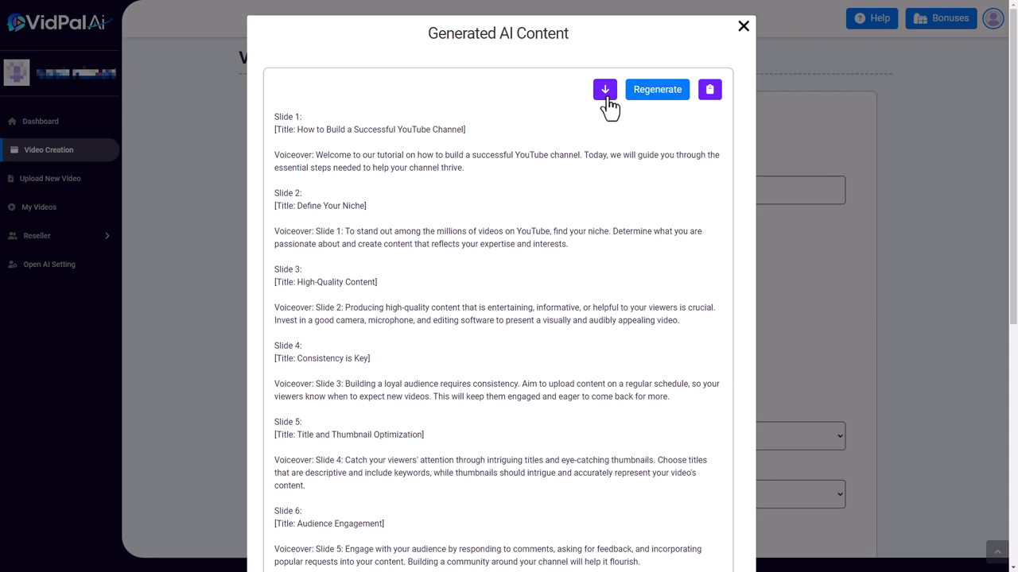
pyautogui.moveTo(604, 89)
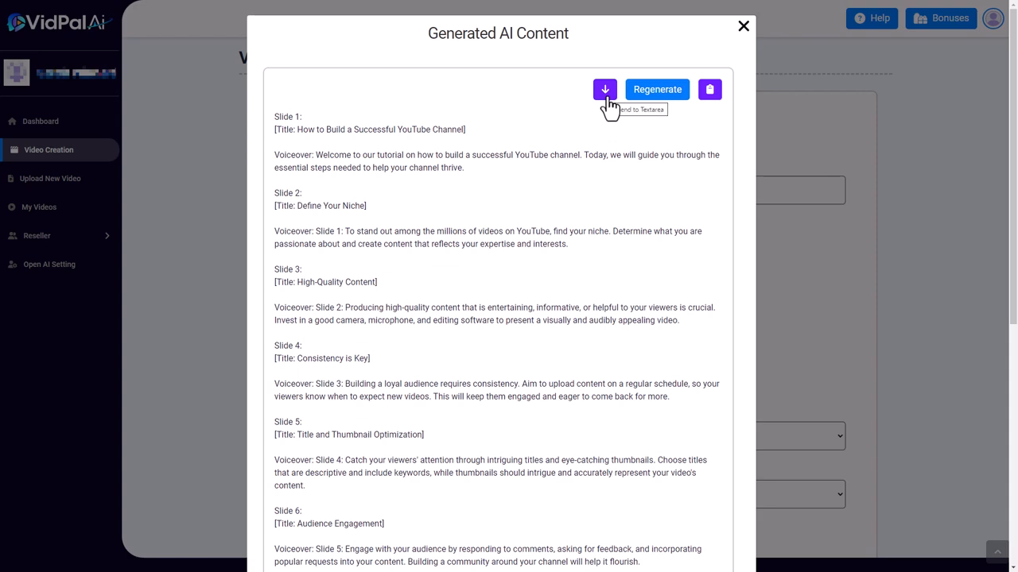
# Step: Send the generated script to the slide text boxes and title the video 'youtube channel'
pyautogui.click(742, 25)
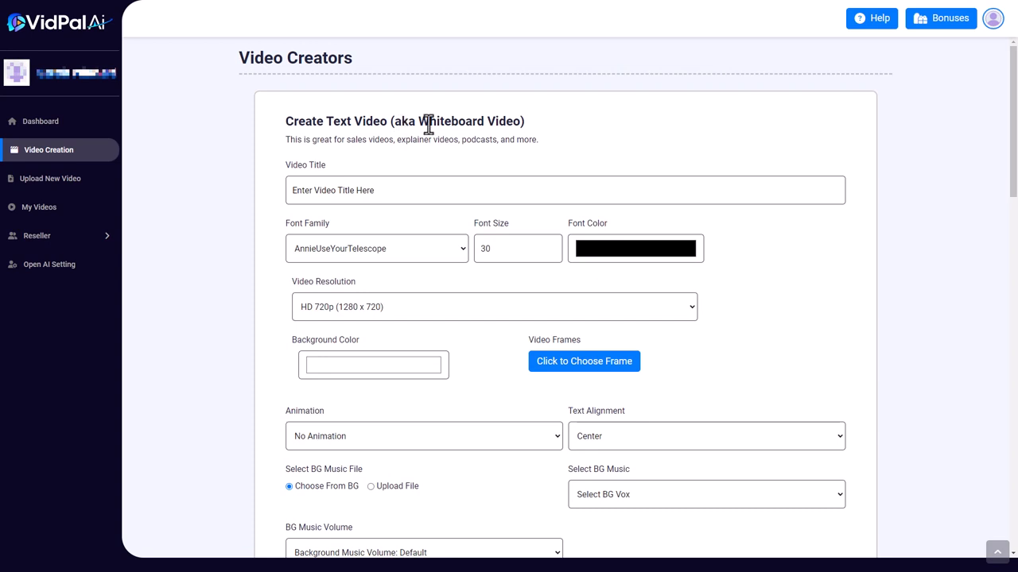
pyautogui.moveTo(388, 192)
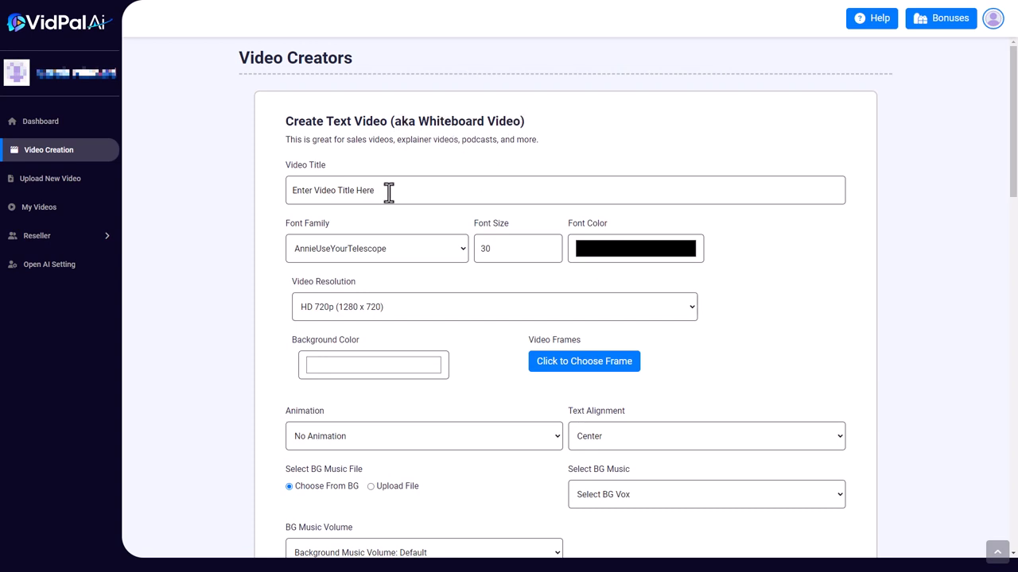
pyautogui.write('you')
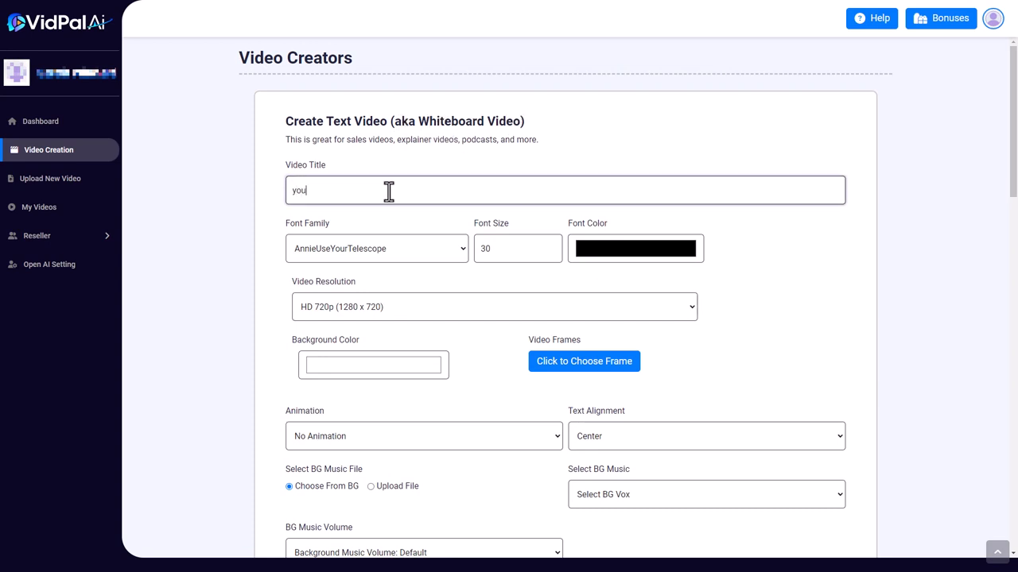
pyautogui.write('youtube channel')
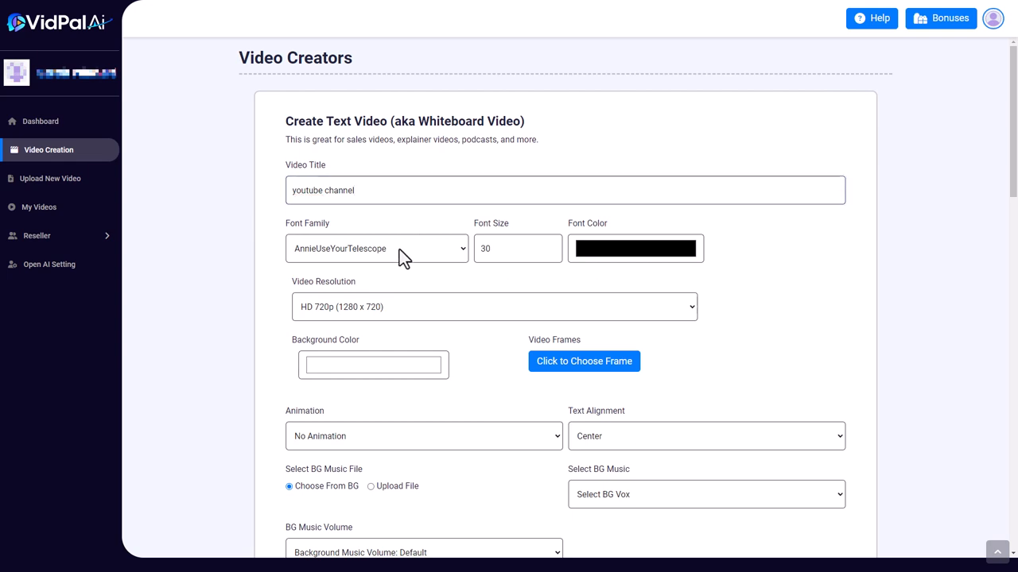
pyautogui.click(494, 307)
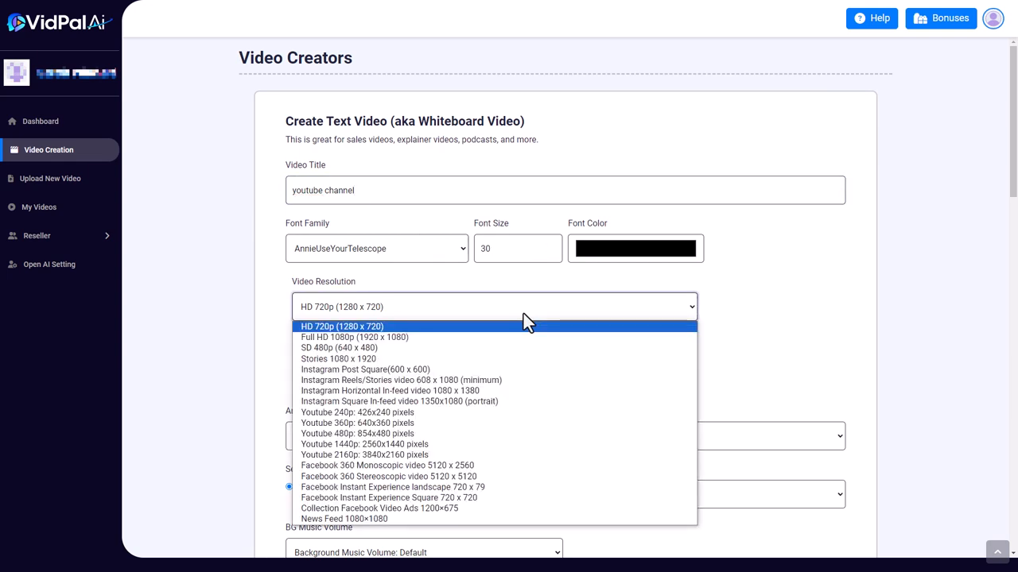
pyautogui.moveTo(496, 337)
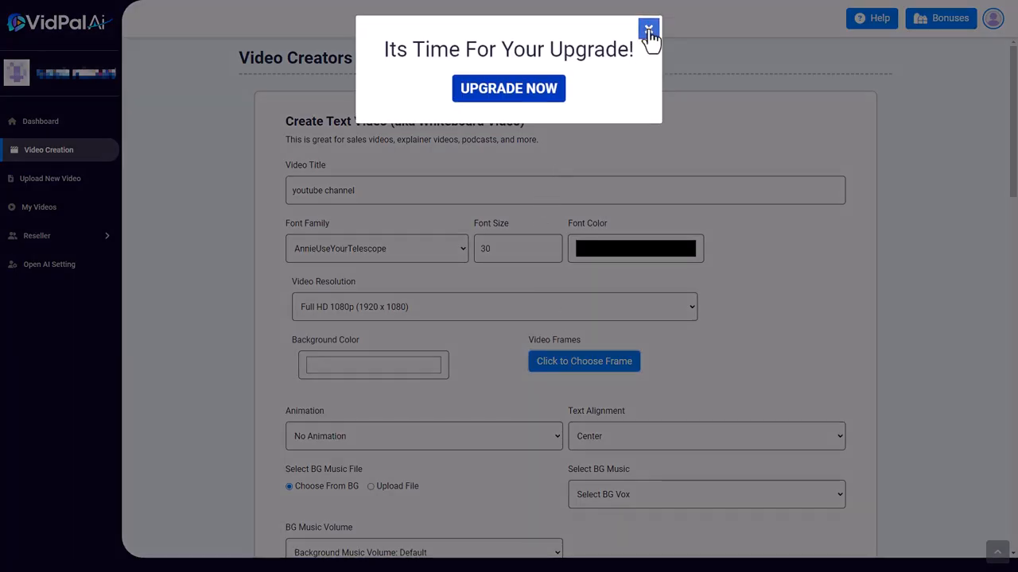
# Step: Dismiss the upgrade prompt, align text Left, and pick Cool Lofi background music with a preview
pyautogui.click(423, 330)
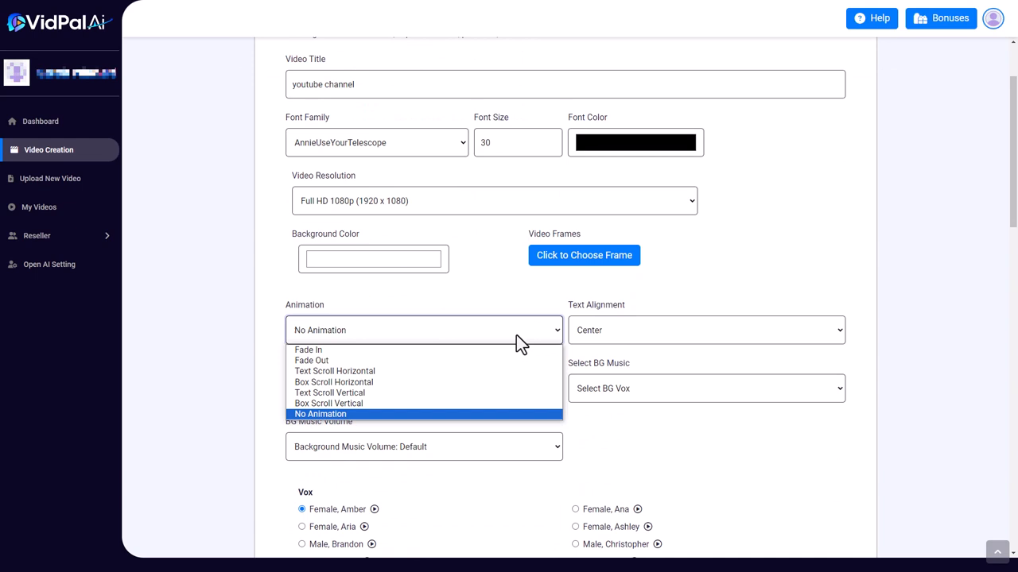
pyautogui.moveTo(493, 350)
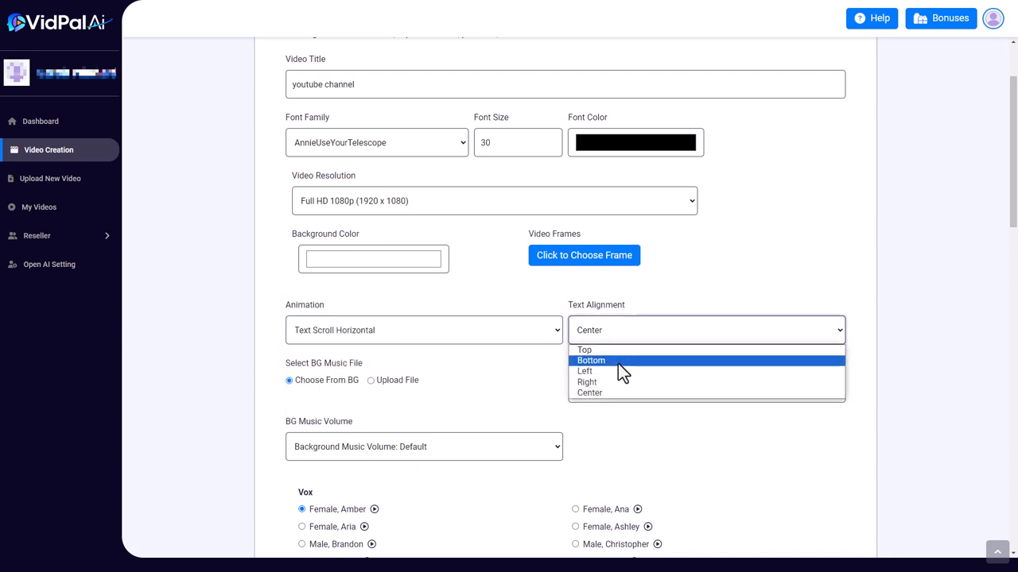
pyautogui.click(585, 371)
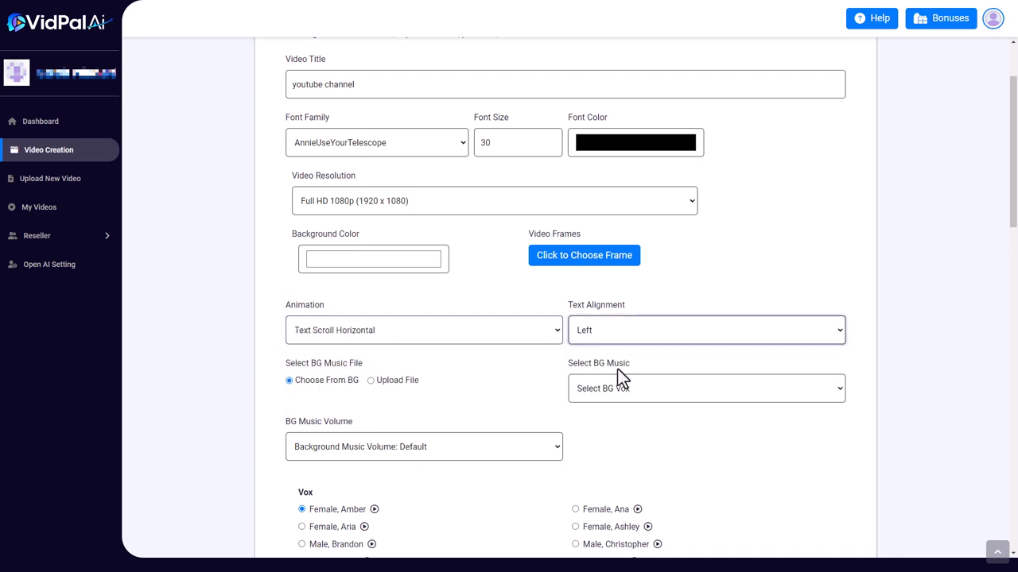
pyautogui.moveTo(485, 399)
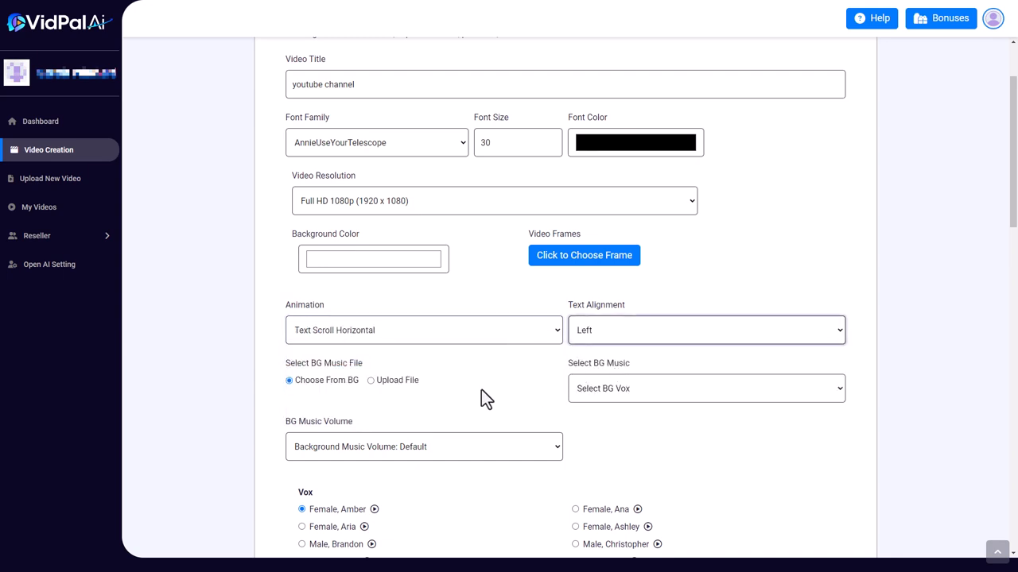
pyautogui.click(705, 388)
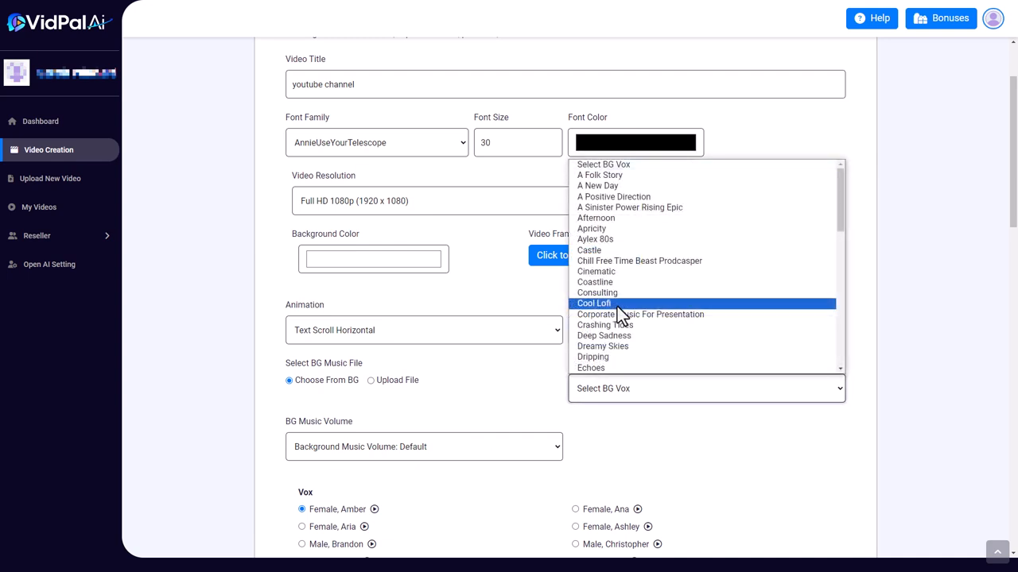
pyautogui.click(594, 303)
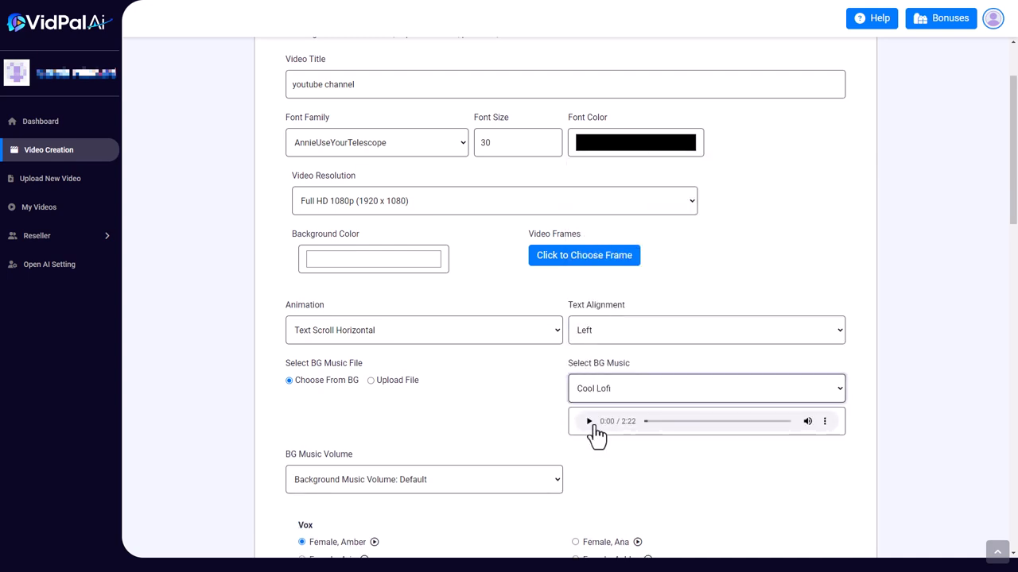
pyautogui.click(589, 421)
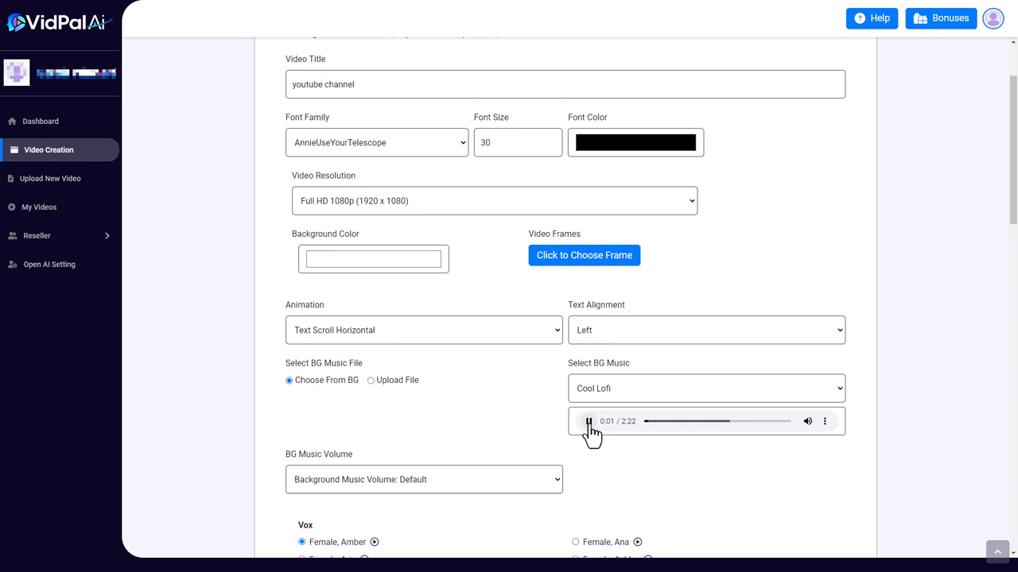
pyautogui.scroll(-3)
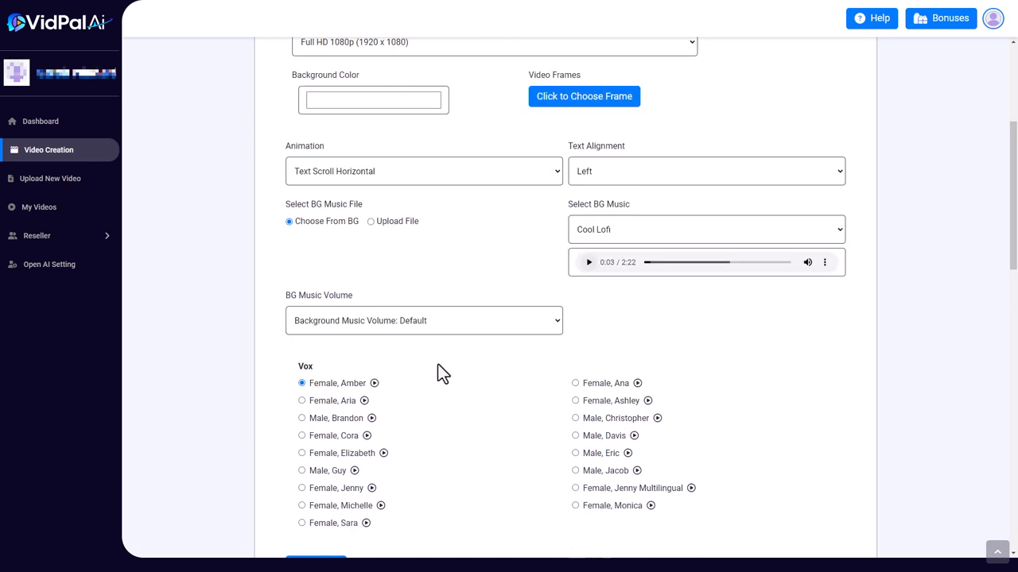
pyautogui.scroll(-3)
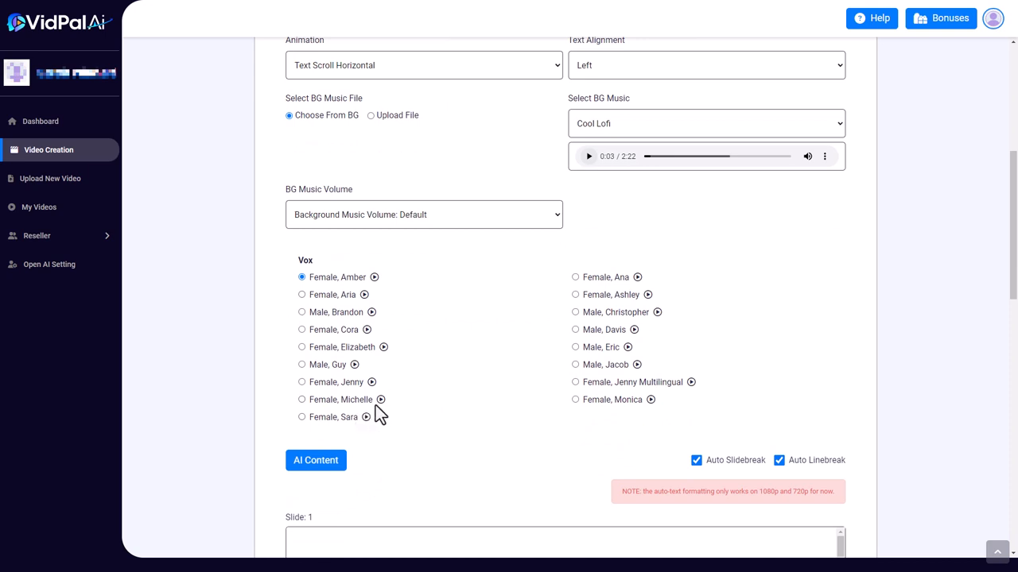
pyautogui.moveTo(373, 317)
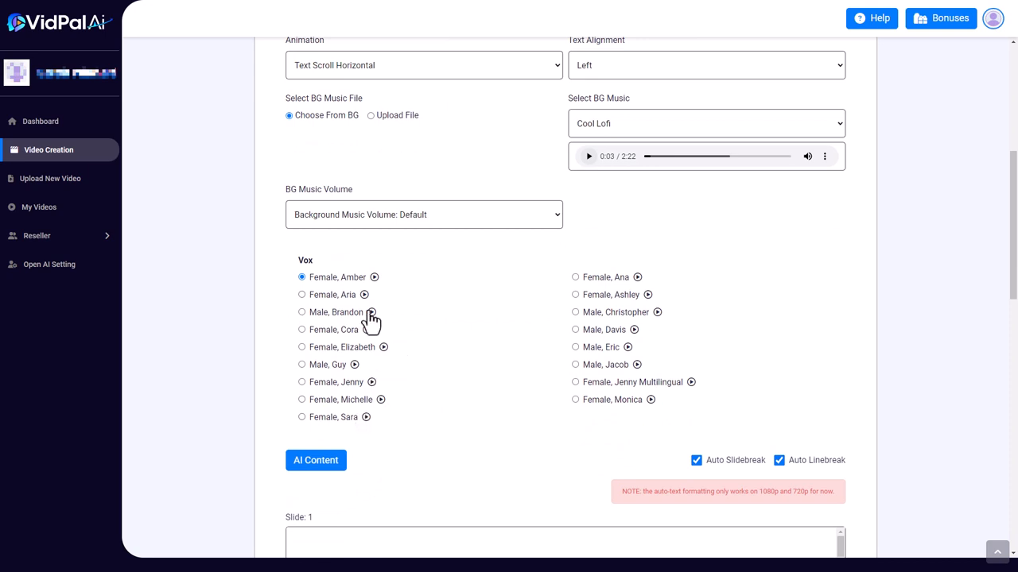
pyautogui.moveTo(402, 298)
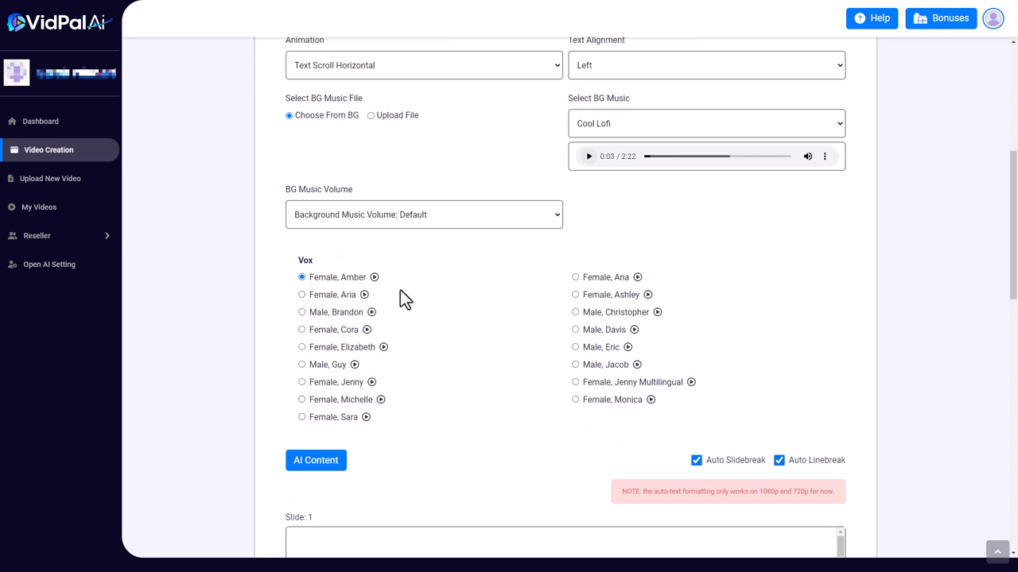
# Step: Edit Slide 1's voiceover to mention the essential steps to help your channel thrive
pyautogui.click(316, 460)
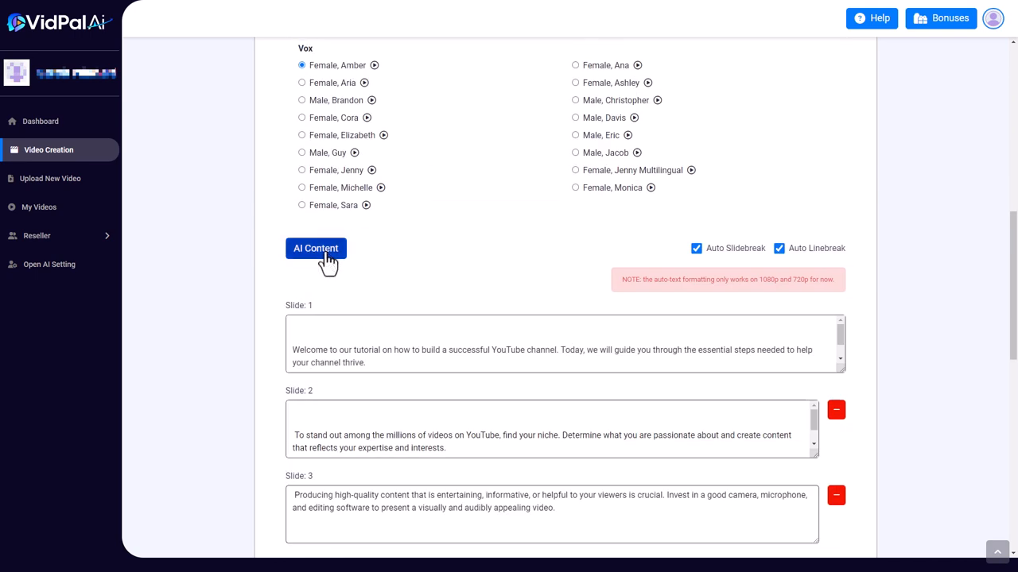
pyautogui.moveTo(326, 262)
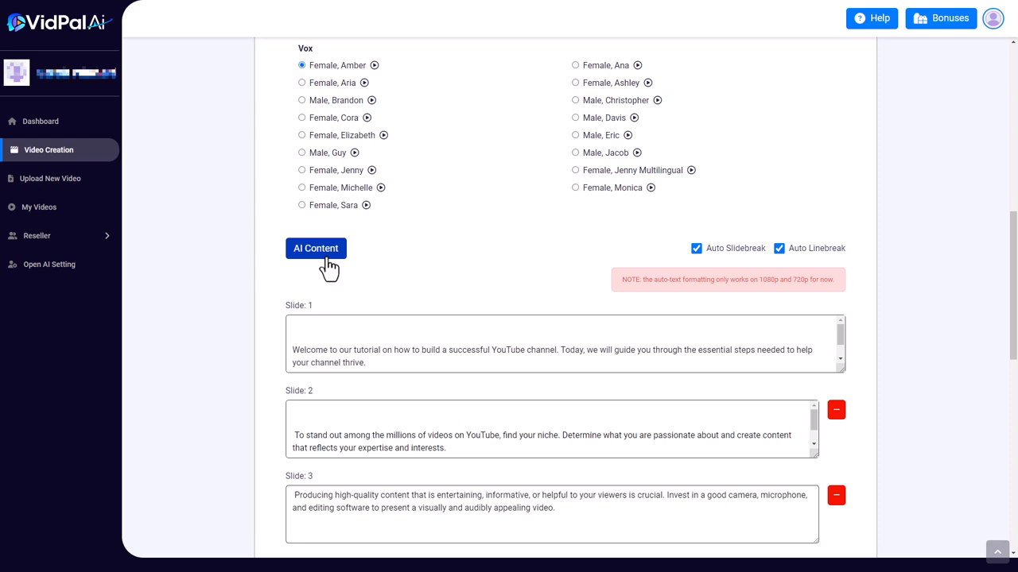
pyautogui.click(397, 342)
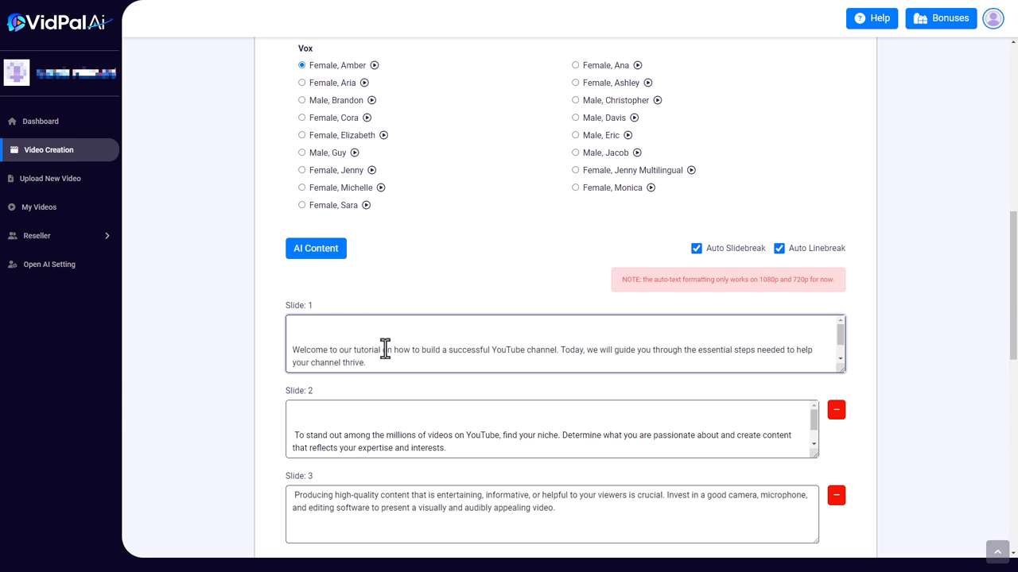
pyautogui.moveTo(620, 350)
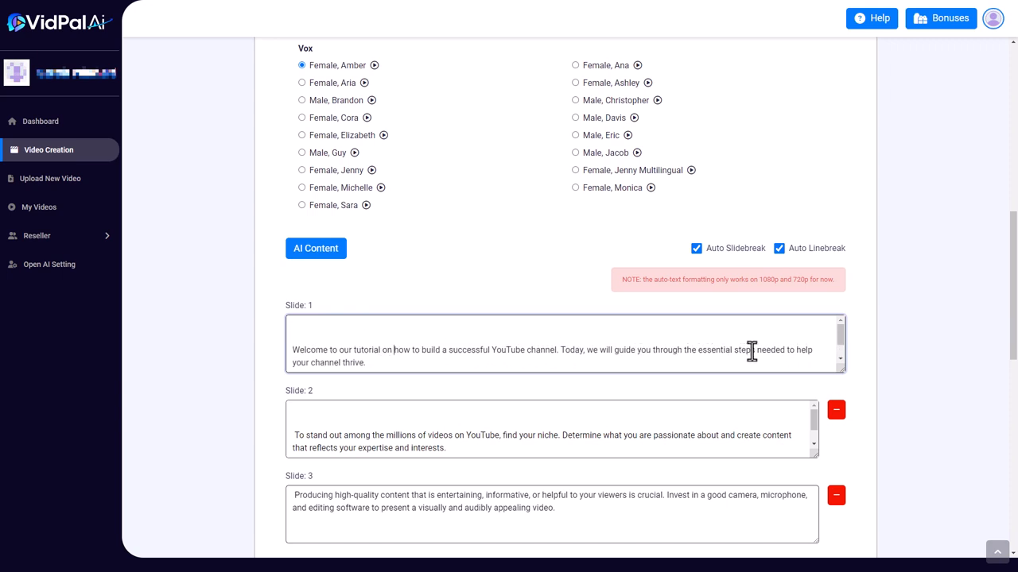
pyautogui.moveTo(763, 350)
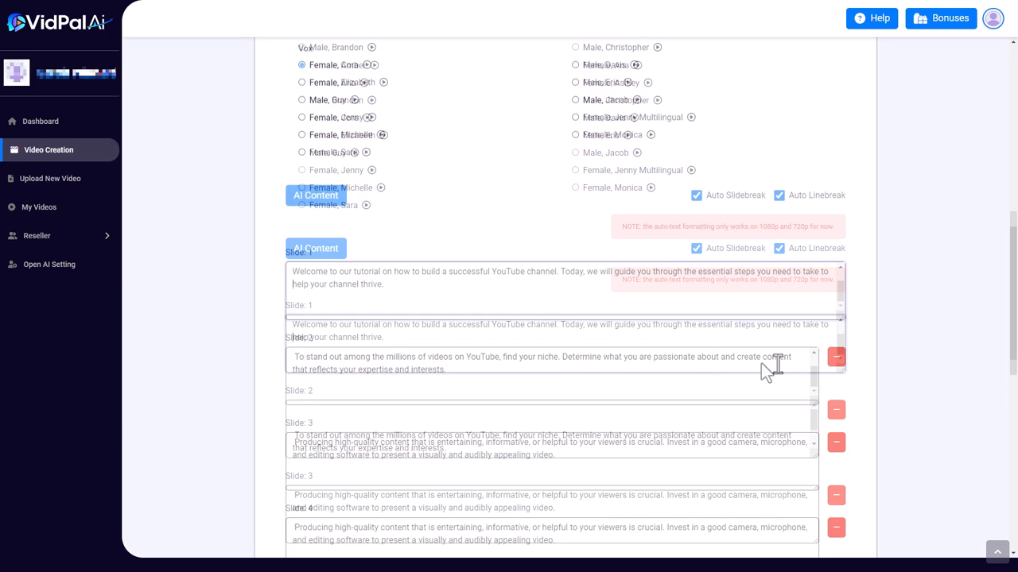
pyautogui.scroll(-3)
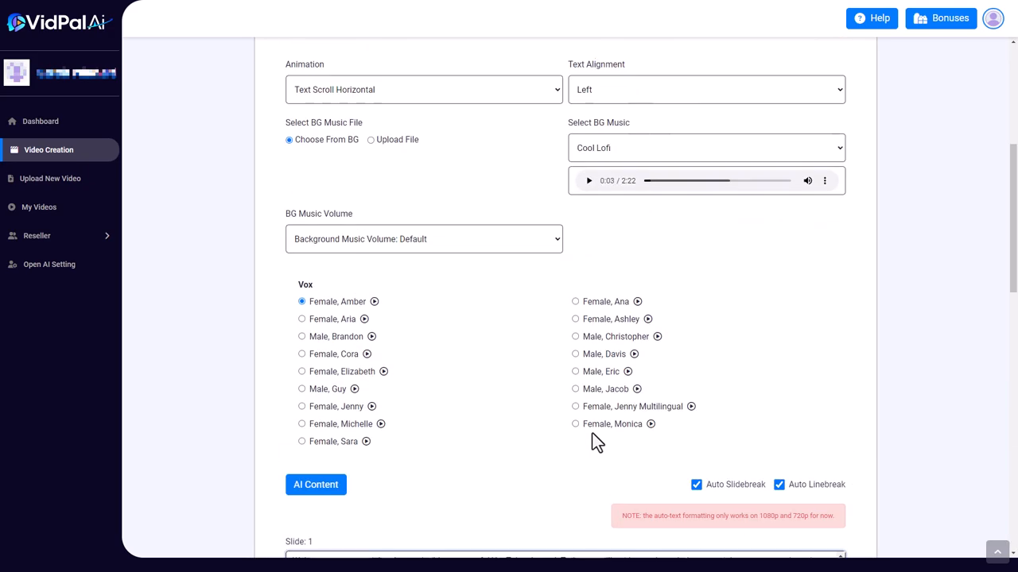
pyautogui.scroll(-3)
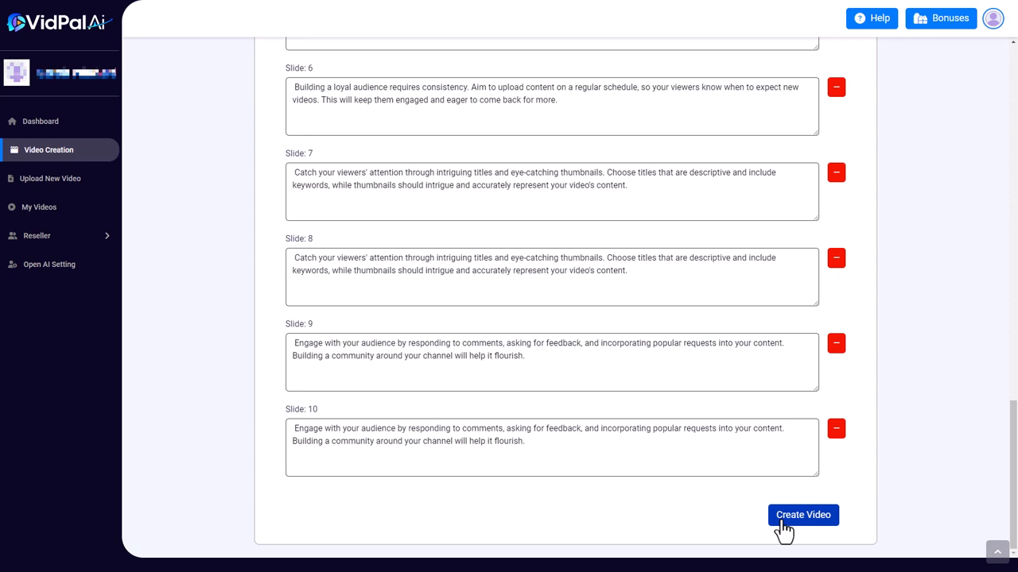
# Step: Create the 'youtube channel' video and find it in the File Manager
pyautogui.click(802, 515)
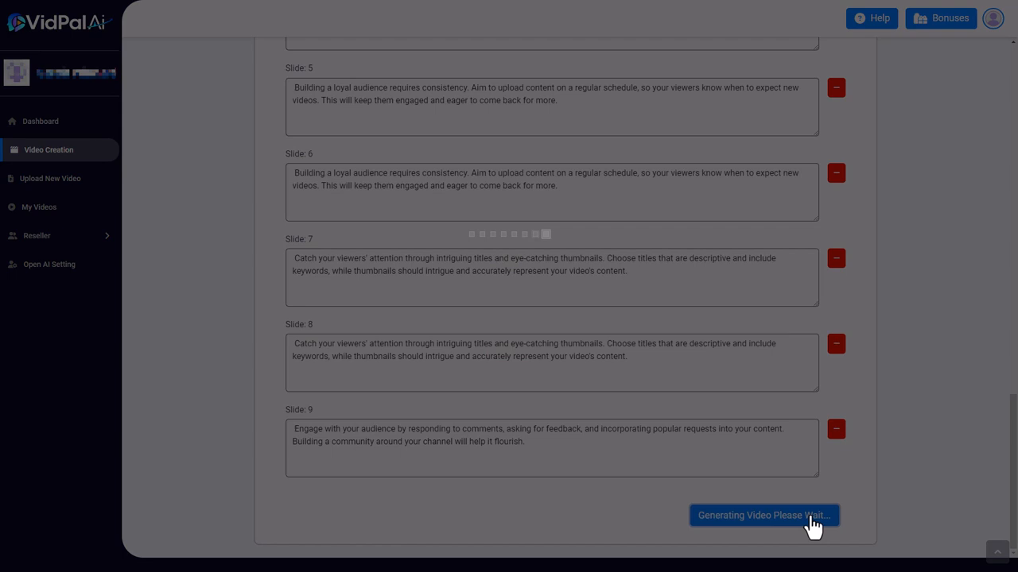
pyautogui.click(763, 515)
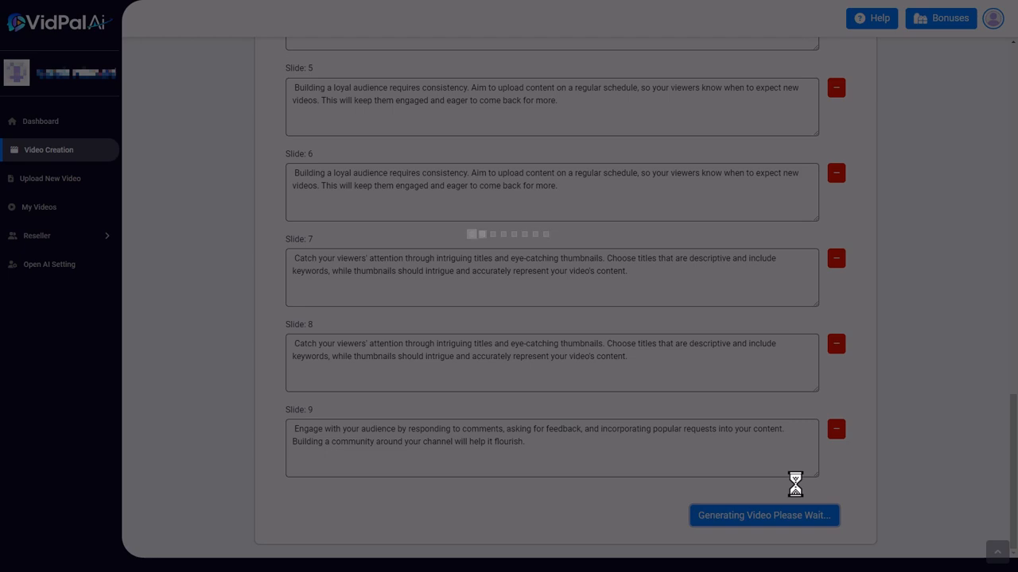
pyautogui.click(41, 207)
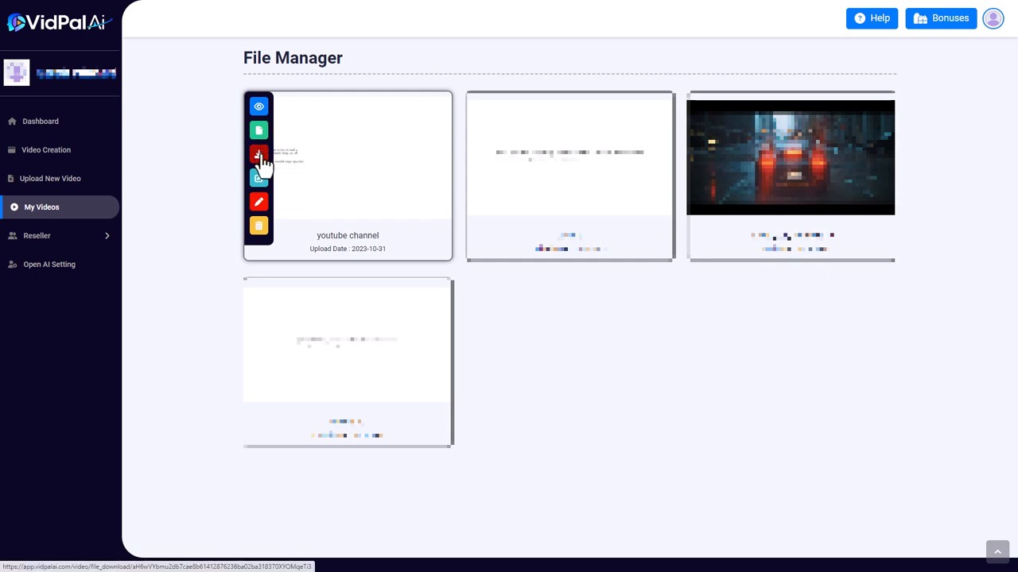
pyautogui.moveTo(258, 177)
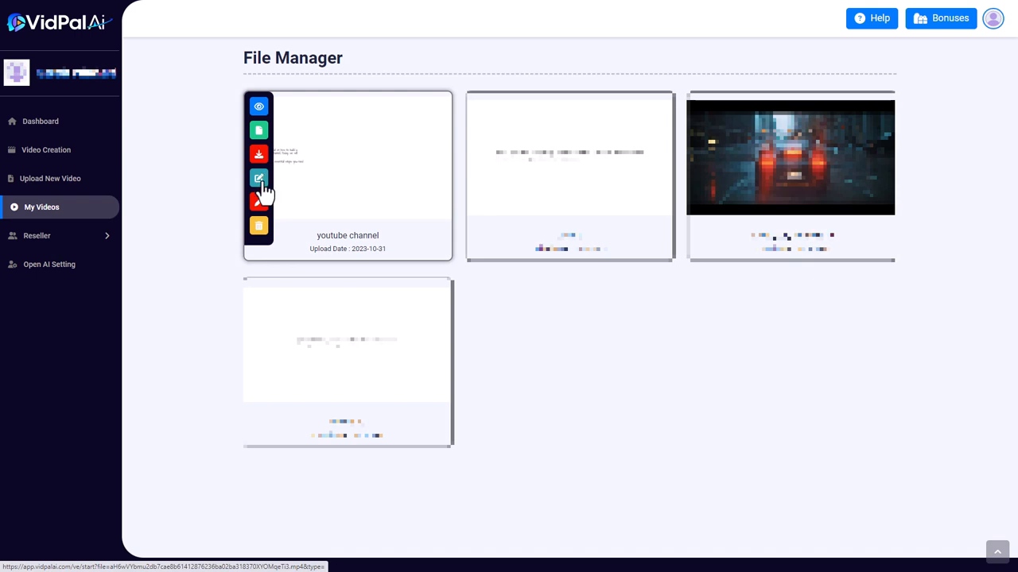
pyautogui.moveTo(258, 201)
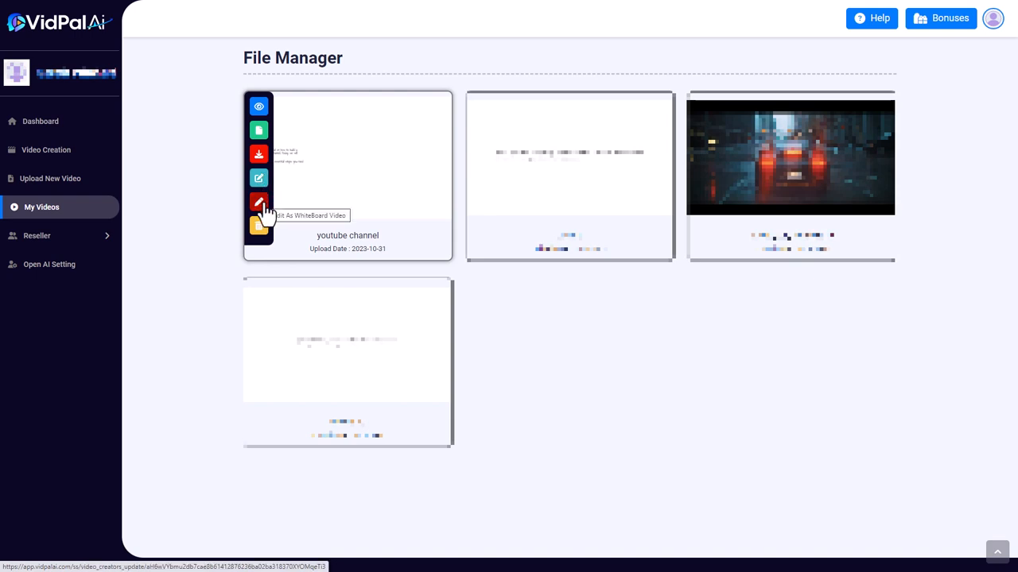
pyautogui.moveTo(258, 226)
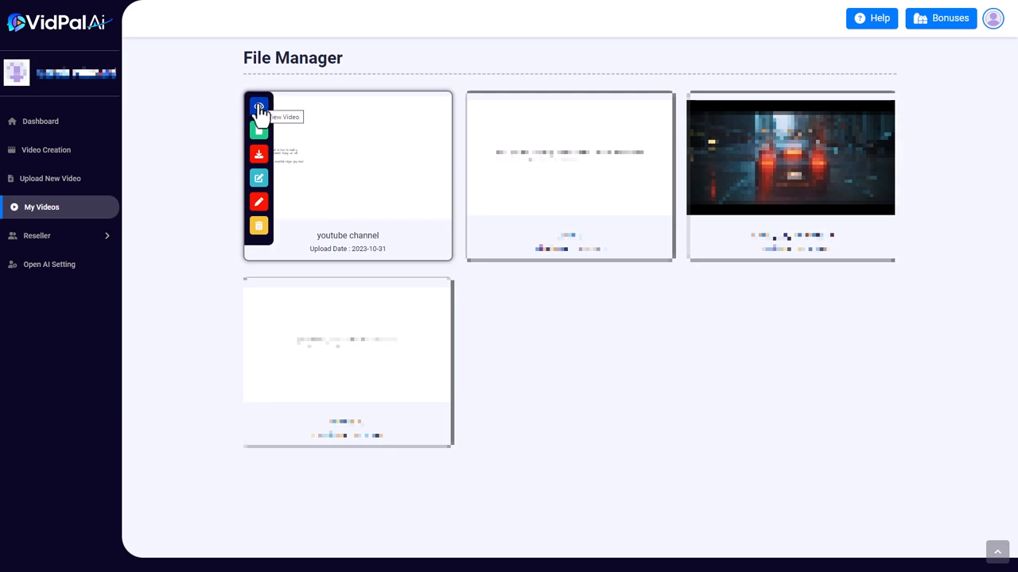
pyautogui.click(258, 109)
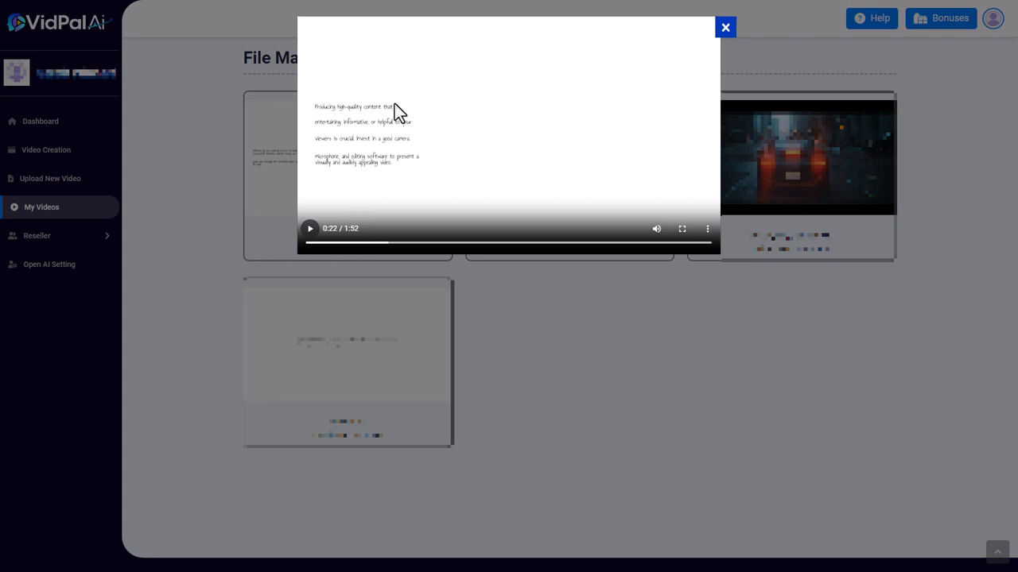
pyautogui.moveTo(344, 125)
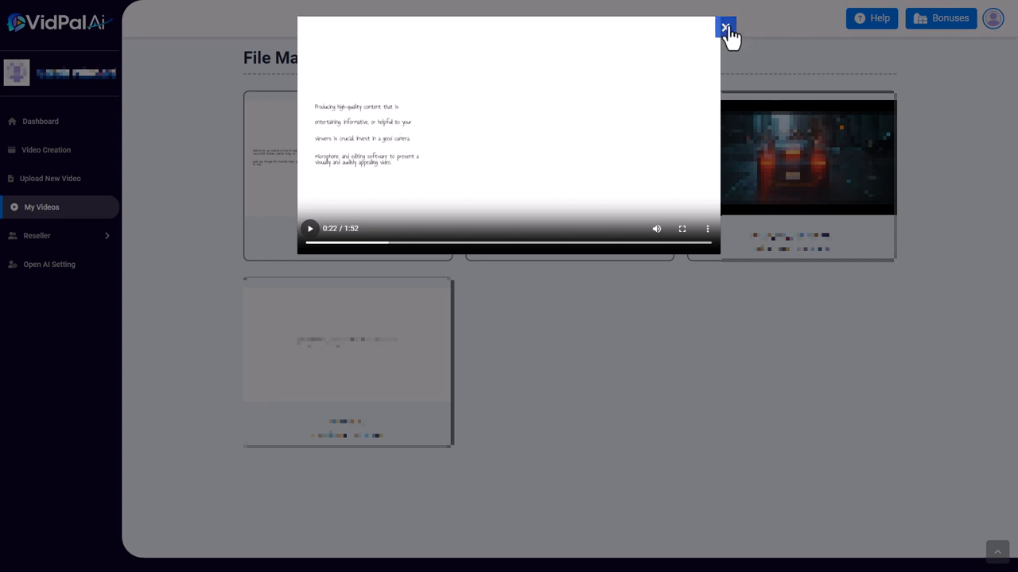
pyautogui.click(724, 28)
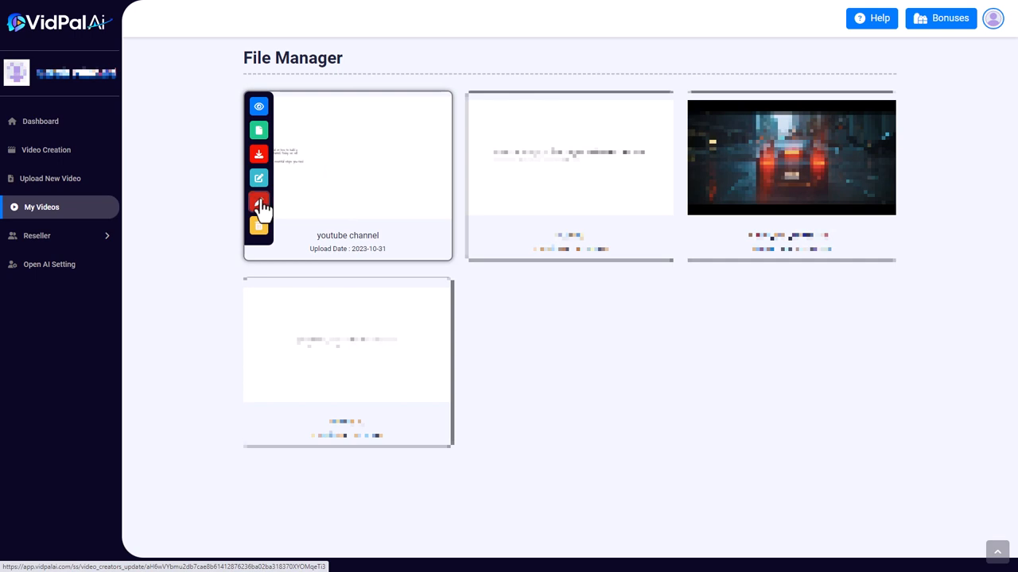
# Step: Re-edit the youtube channel whiteboard video with Courier New font and resubmit it
pyautogui.click(258, 177)
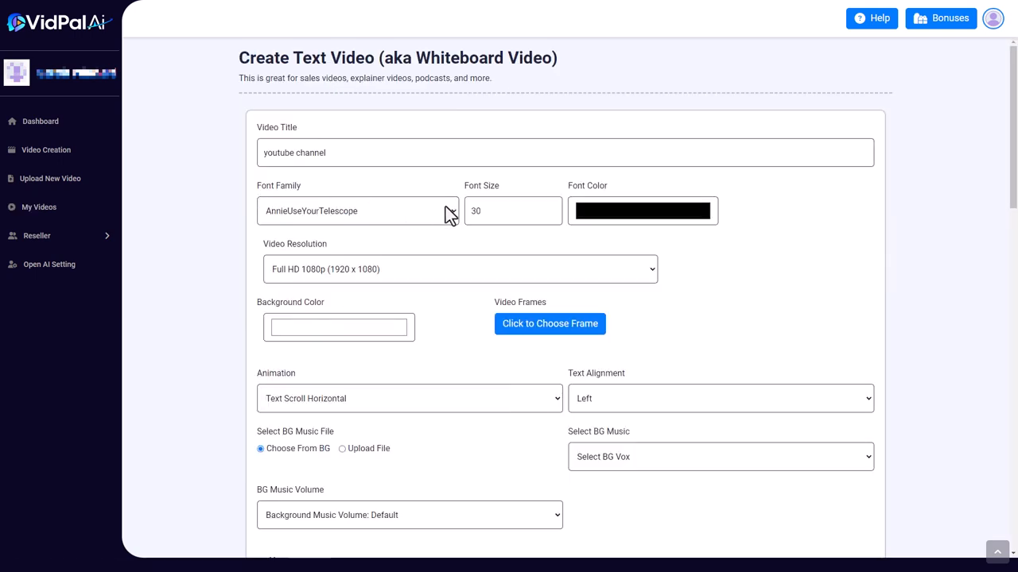
pyautogui.click(357, 210)
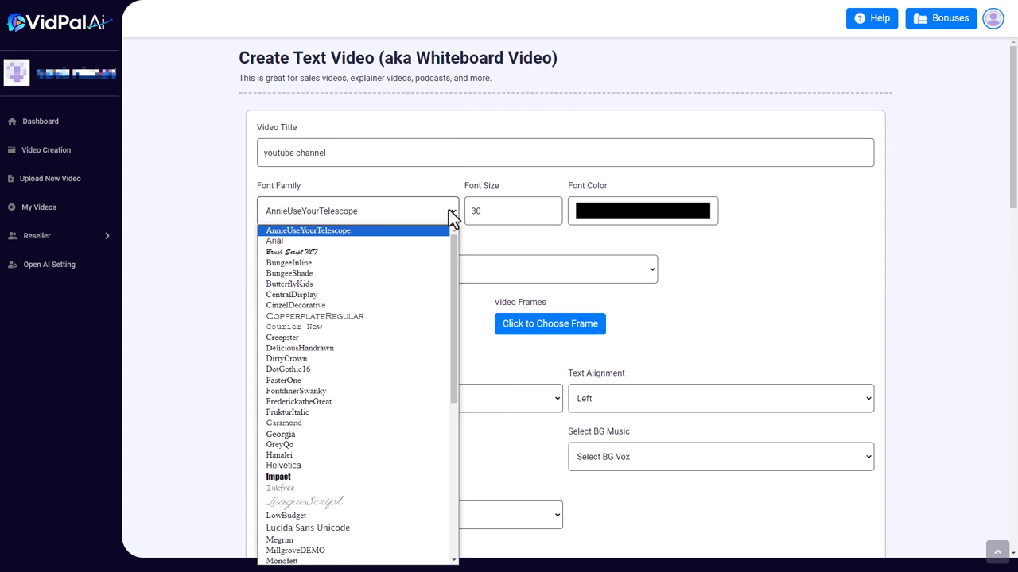
pyautogui.moveTo(362, 412)
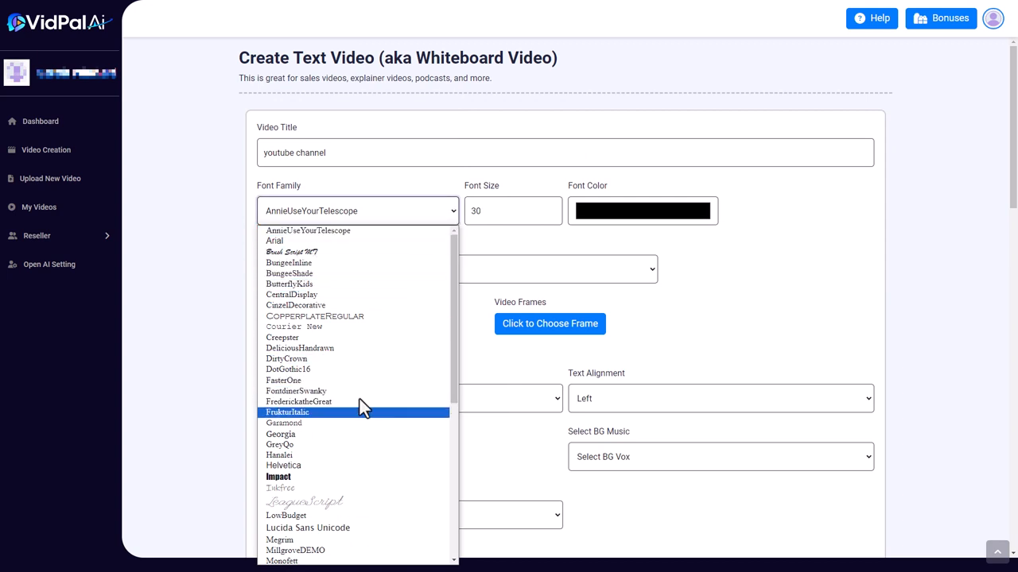
pyautogui.click(294, 326)
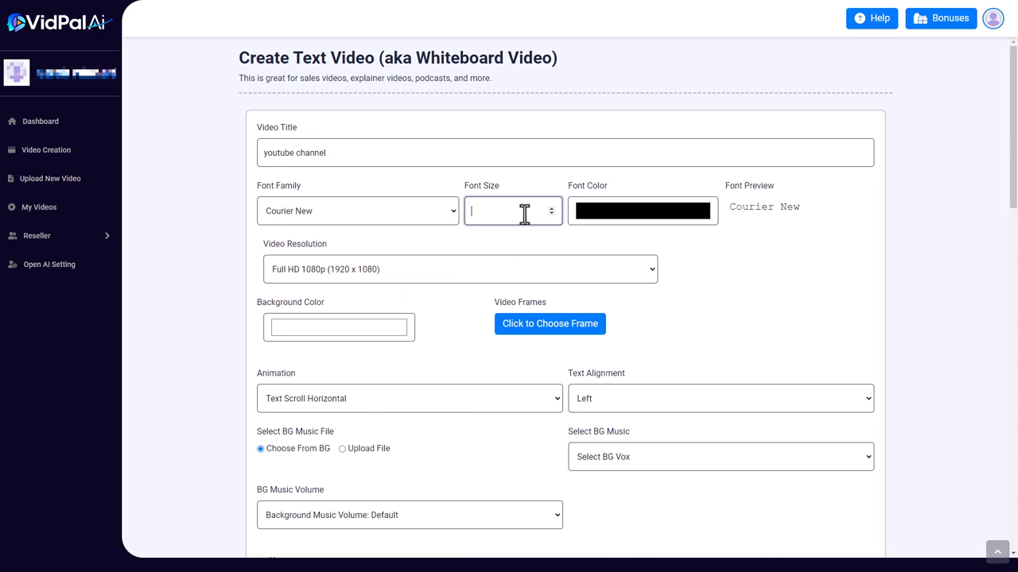
pyautogui.scroll(-3)
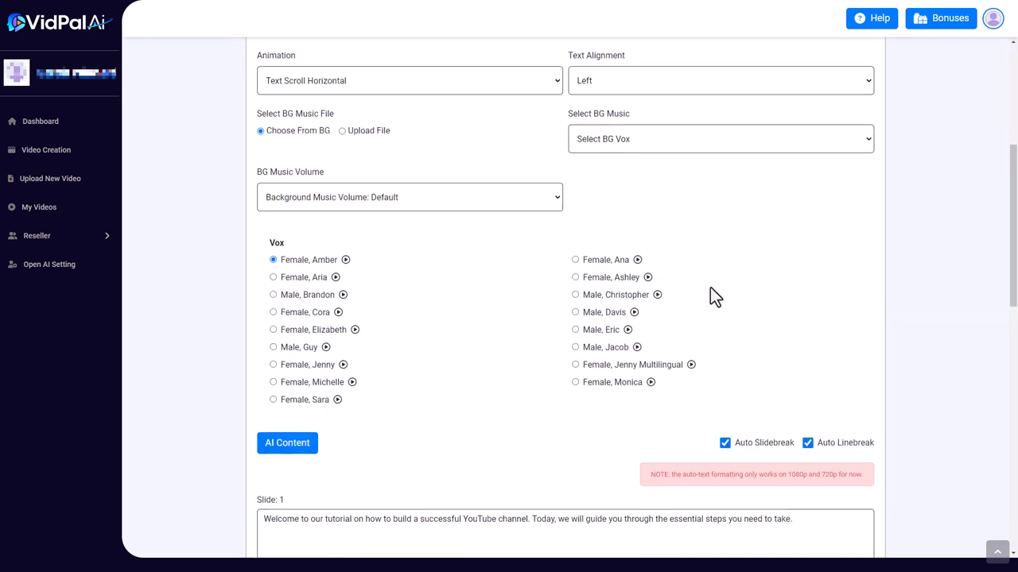
pyautogui.click(287, 443)
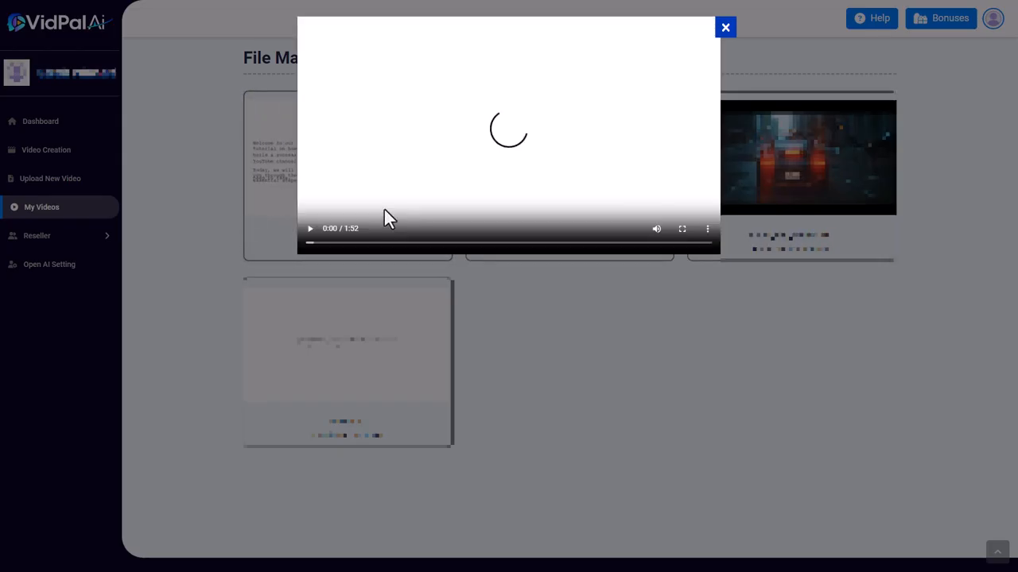
# Step: Play and pause the Courier New video preview, then close it
pyautogui.click(309, 228)
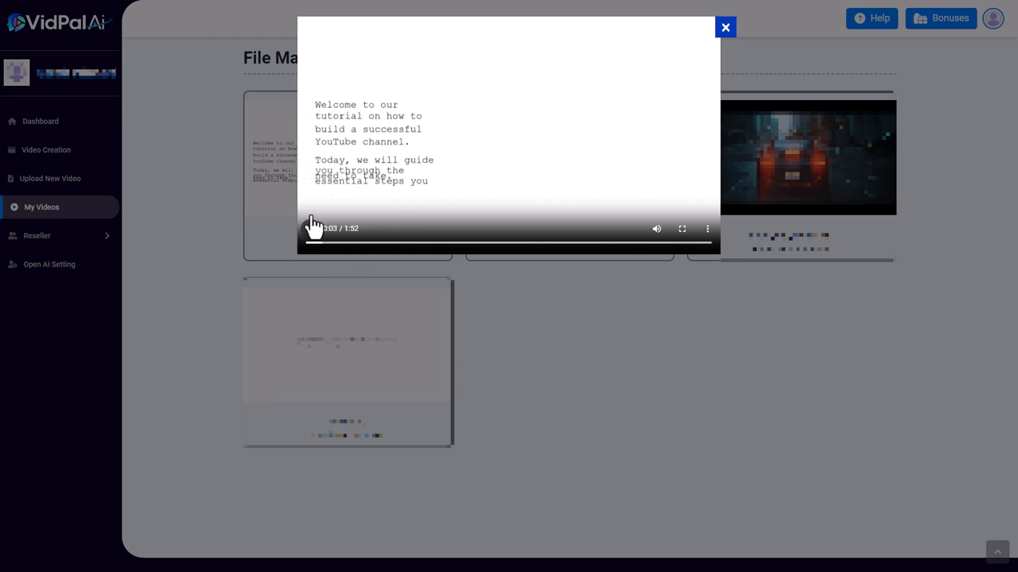
pyautogui.click(310, 229)
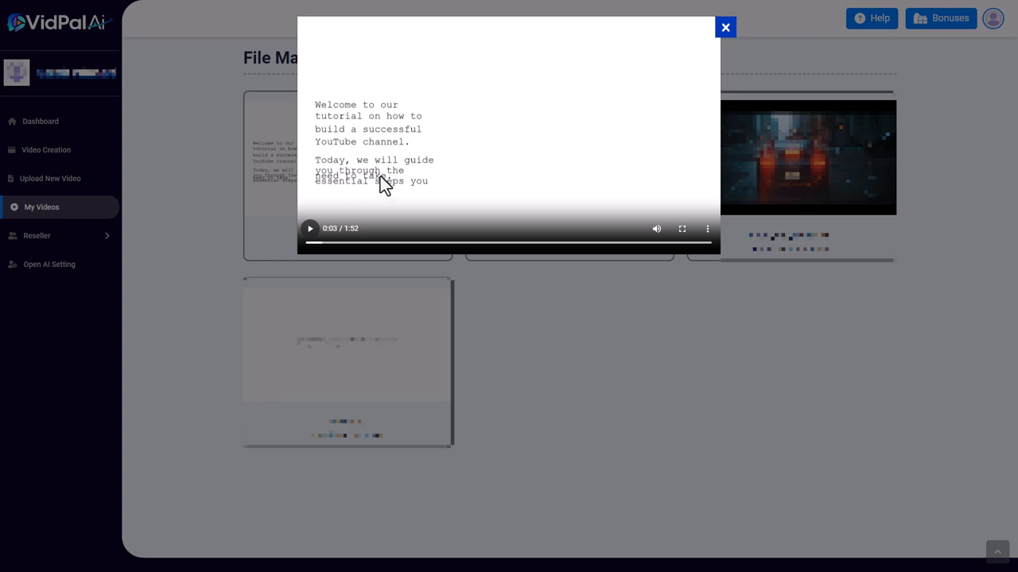
pyautogui.moveTo(374, 193)
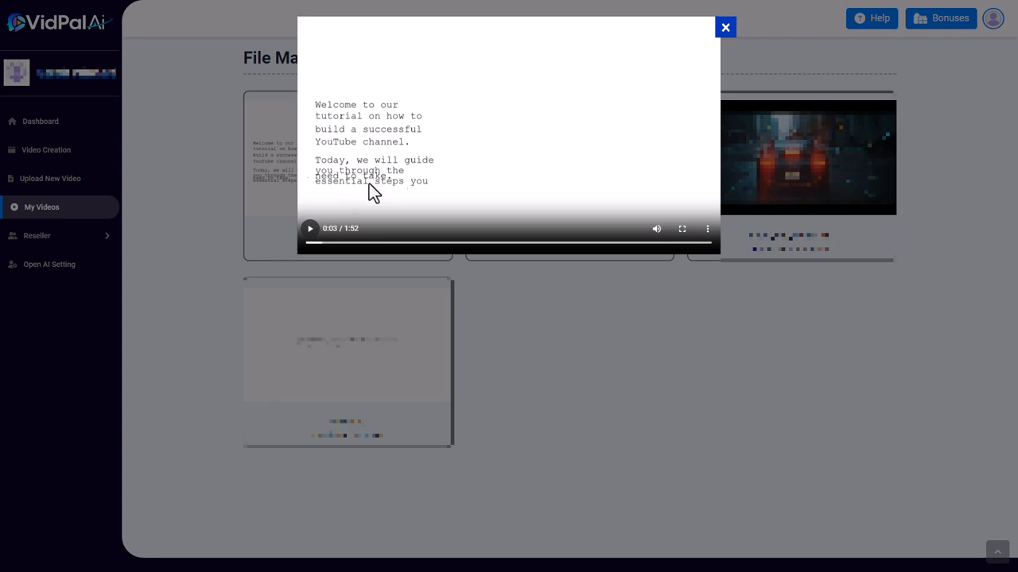
pyautogui.moveTo(332, 193)
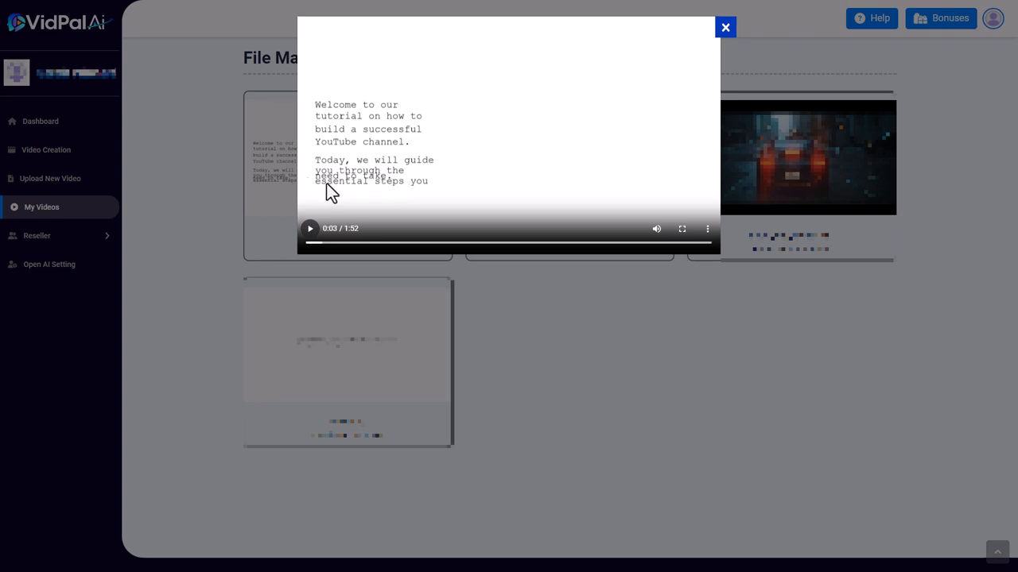
pyautogui.moveTo(681, 89)
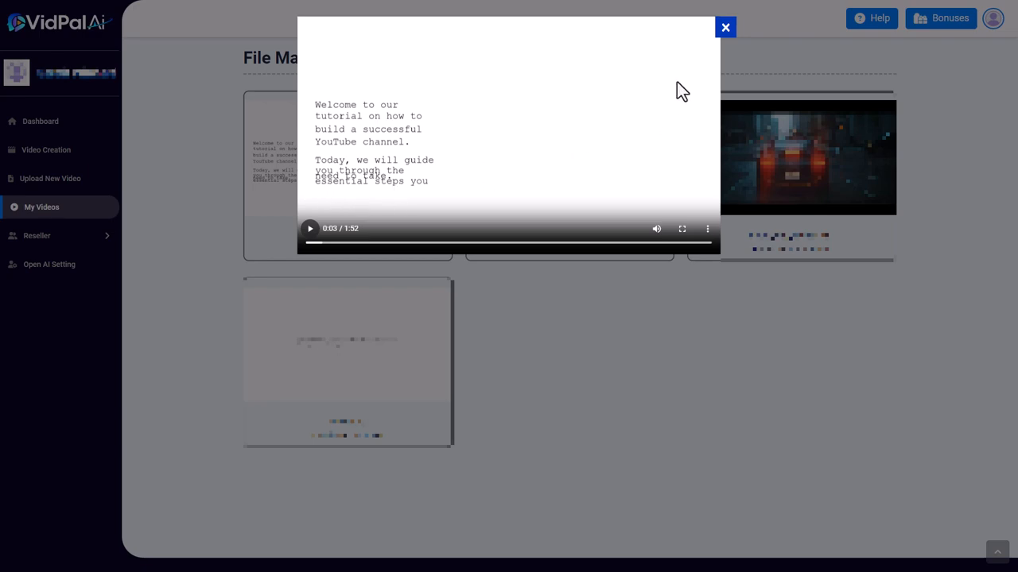
pyautogui.click(724, 27)
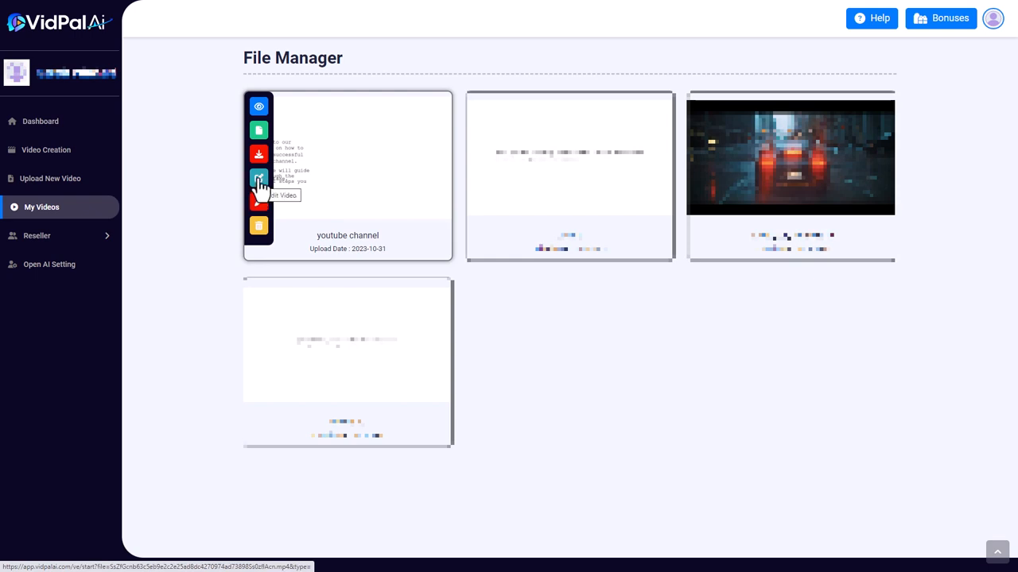
# Step: Open the youtube channel video card in the editing page with thumbnail generator
pyautogui.click(258, 179)
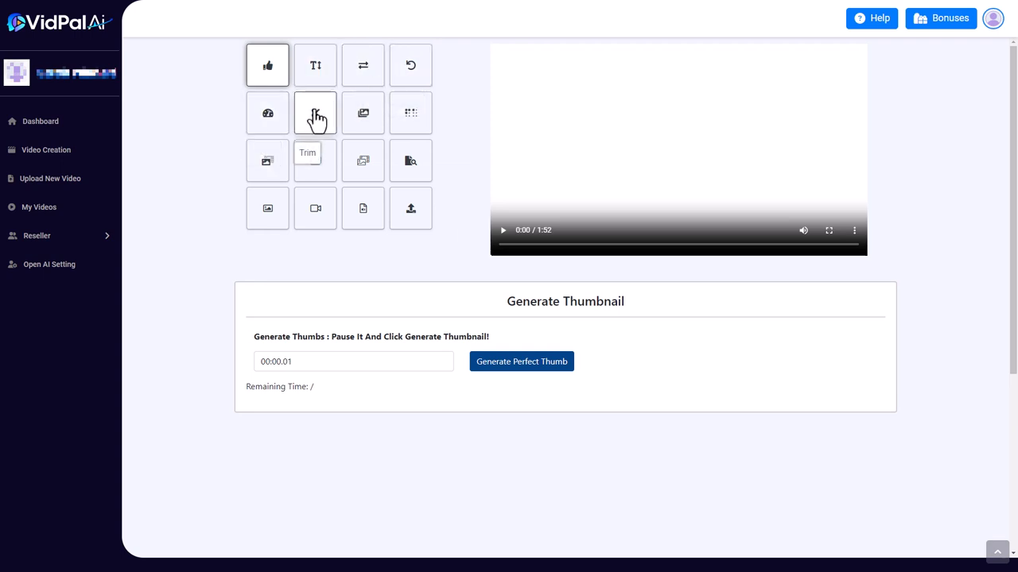
pyautogui.moveTo(363, 113)
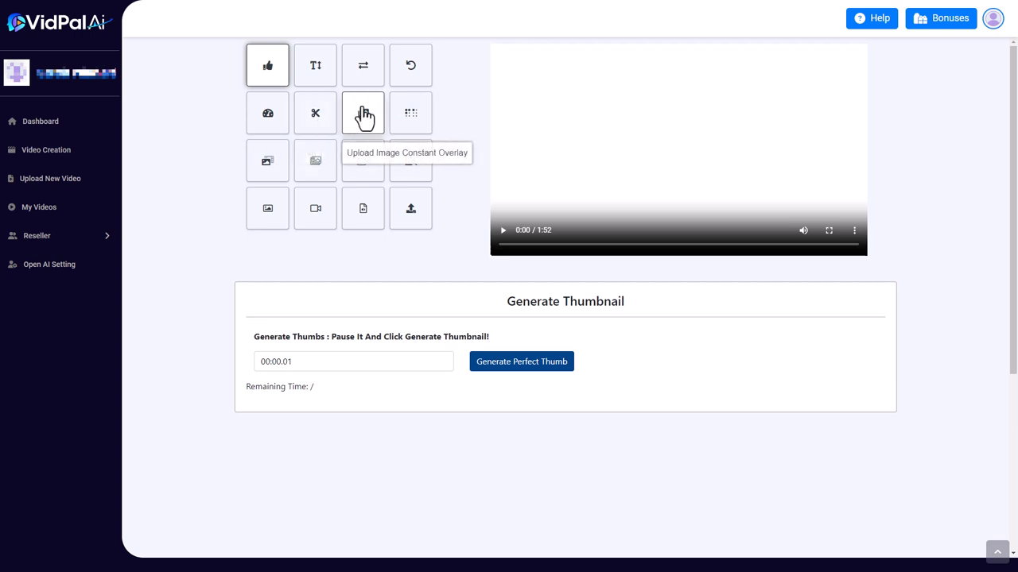
pyautogui.moveTo(647, 110)
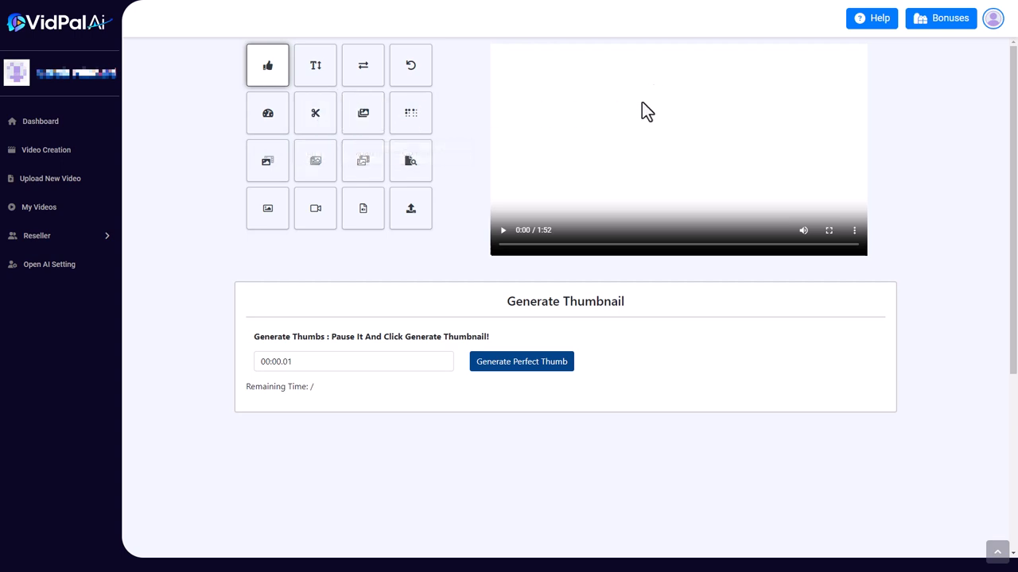
pyautogui.moveTo(410, 113)
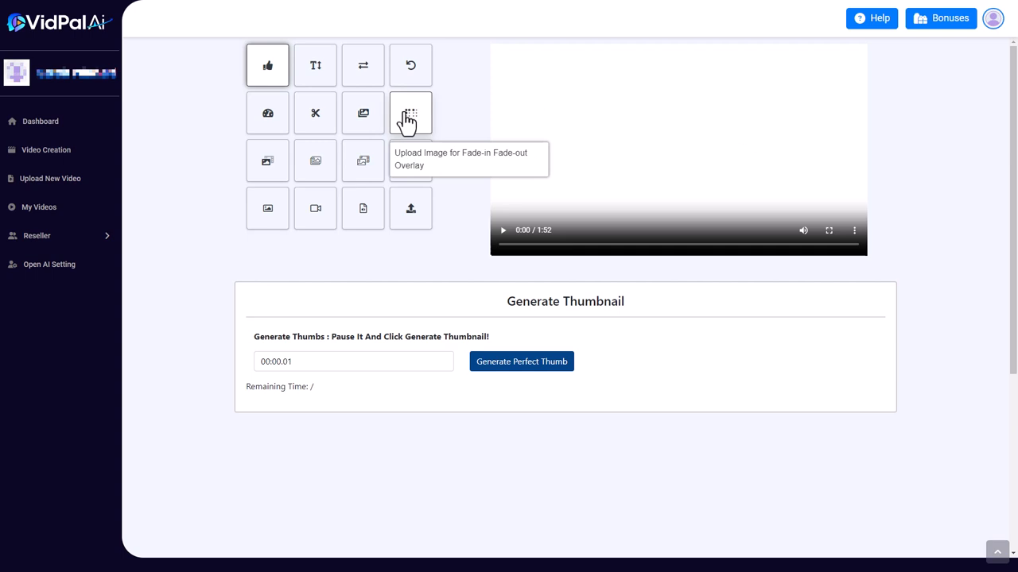
pyautogui.moveTo(362, 113)
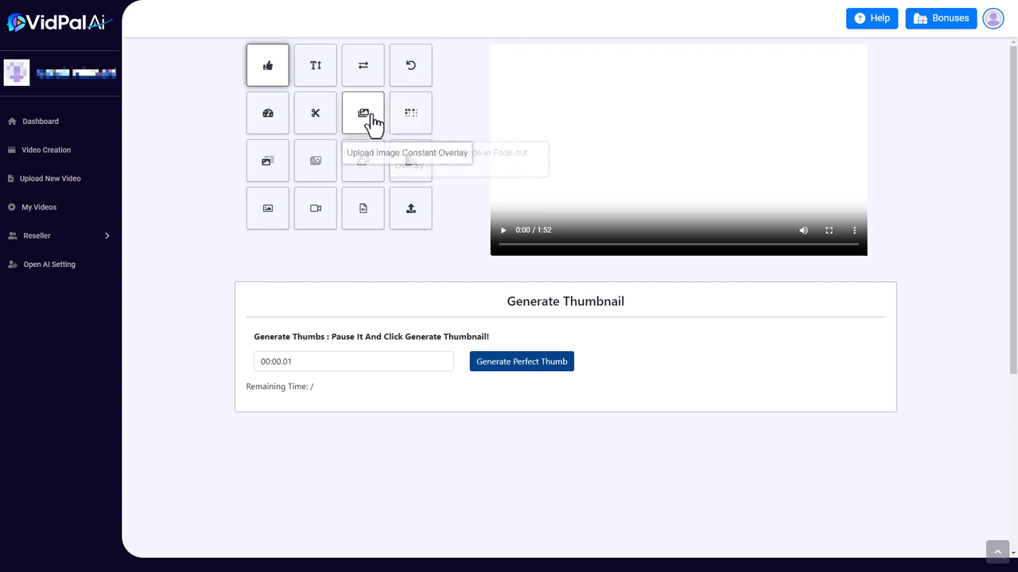
pyautogui.moveTo(389, 300)
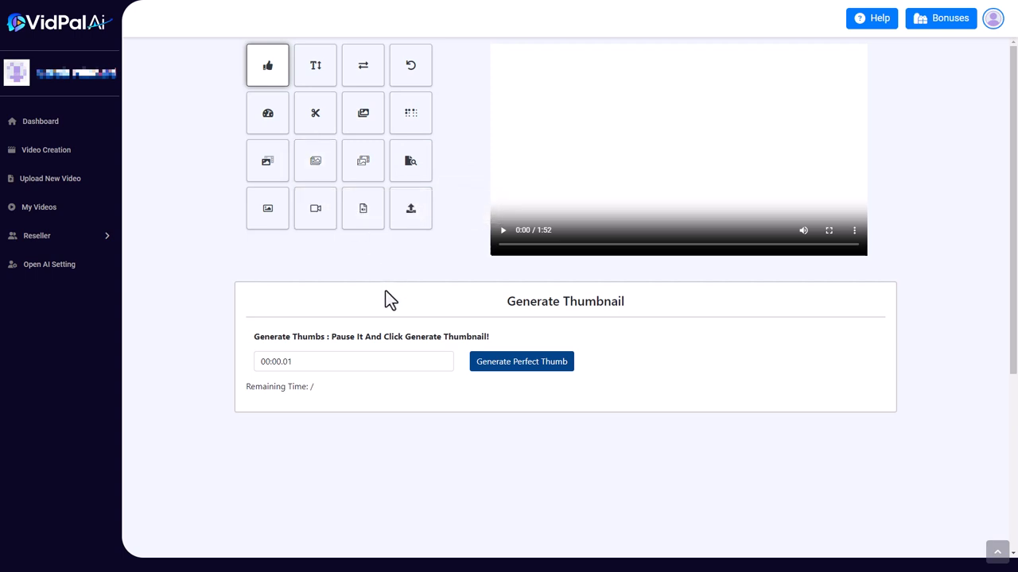
pyautogui.moveTo(666, 82)
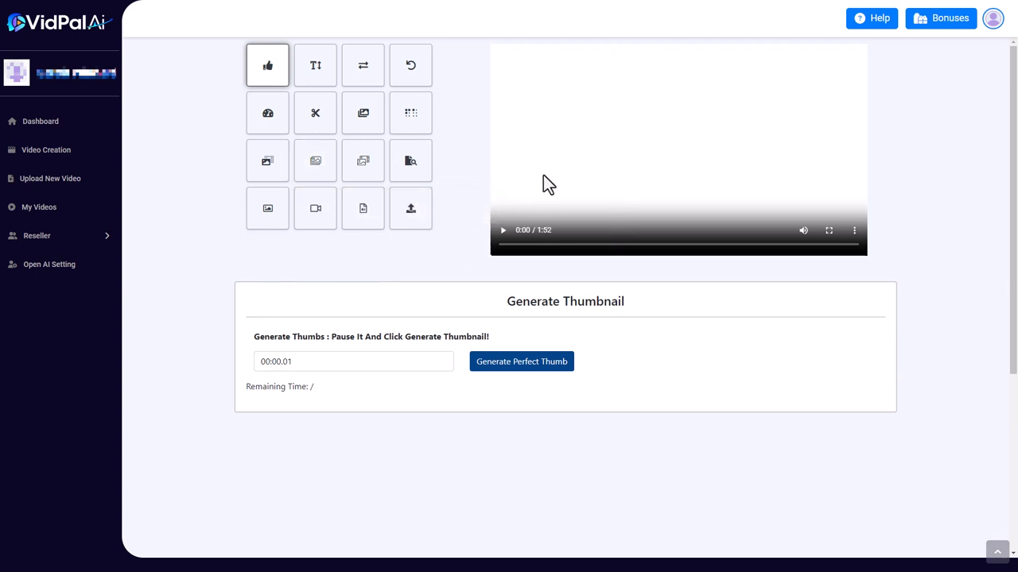
pyautogui.moveTo(716, 221)
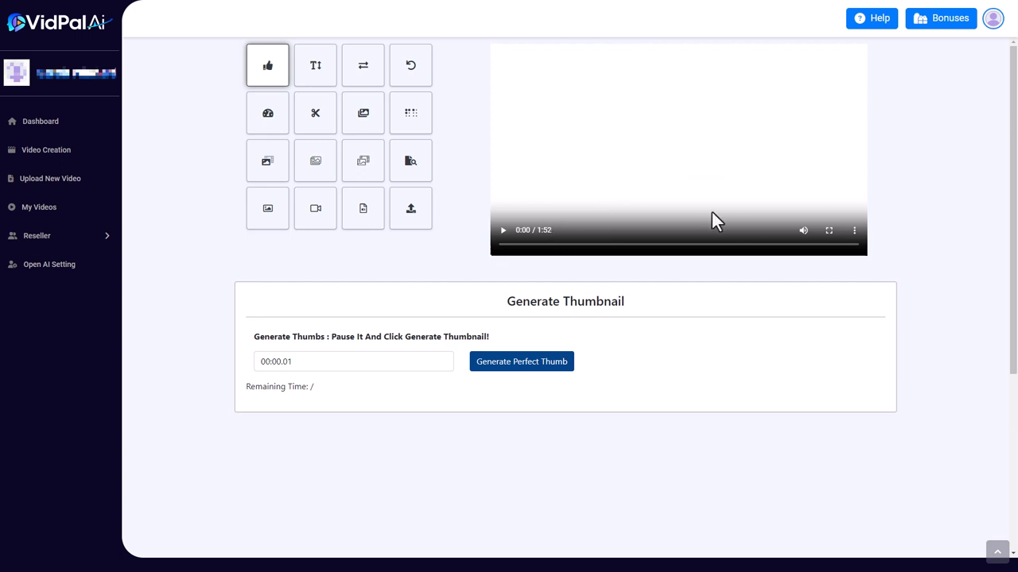
# Step: Search for 'youtube' images in the Constant Overlay image search panel
pyautogui.click(267, 208)
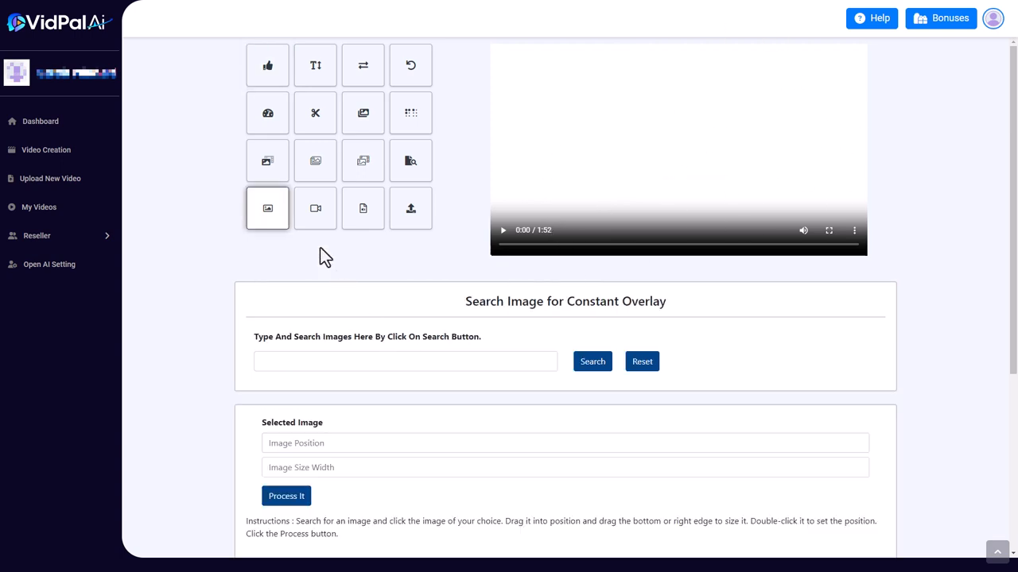
pyautogui.moveTo(359, 301)
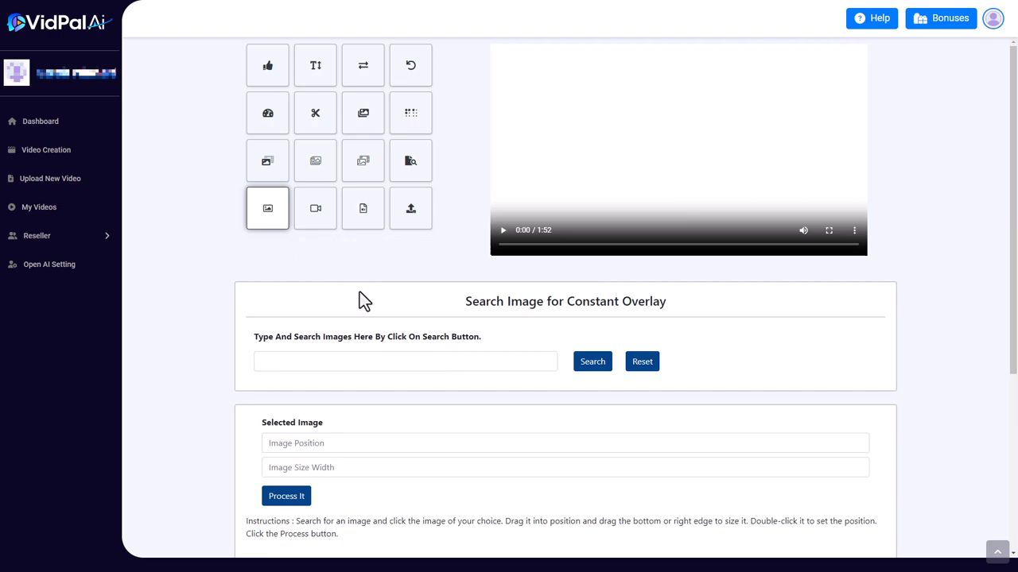
pyautogui.moveTo(357, 363)
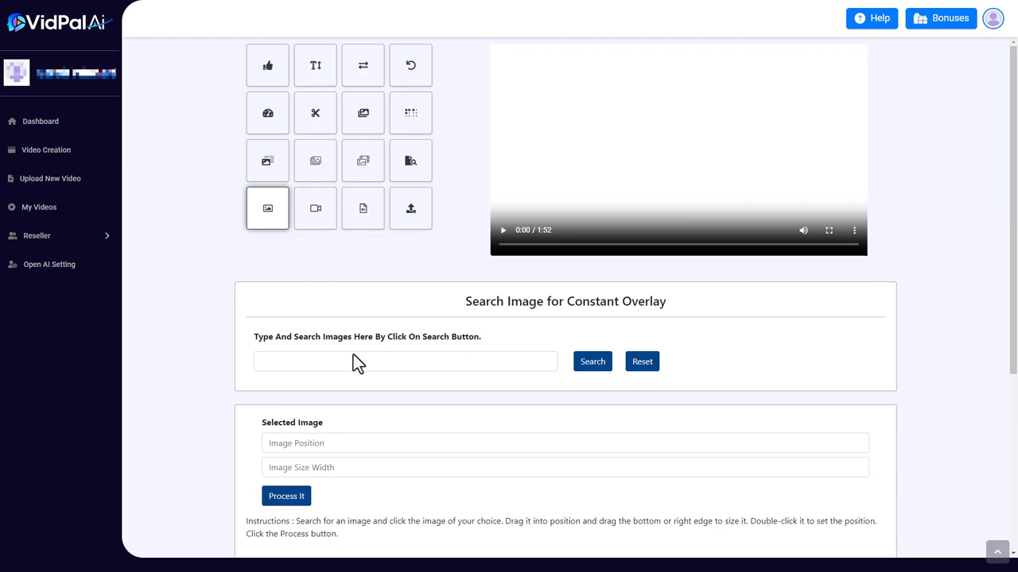
pyautogui.write('youtube')
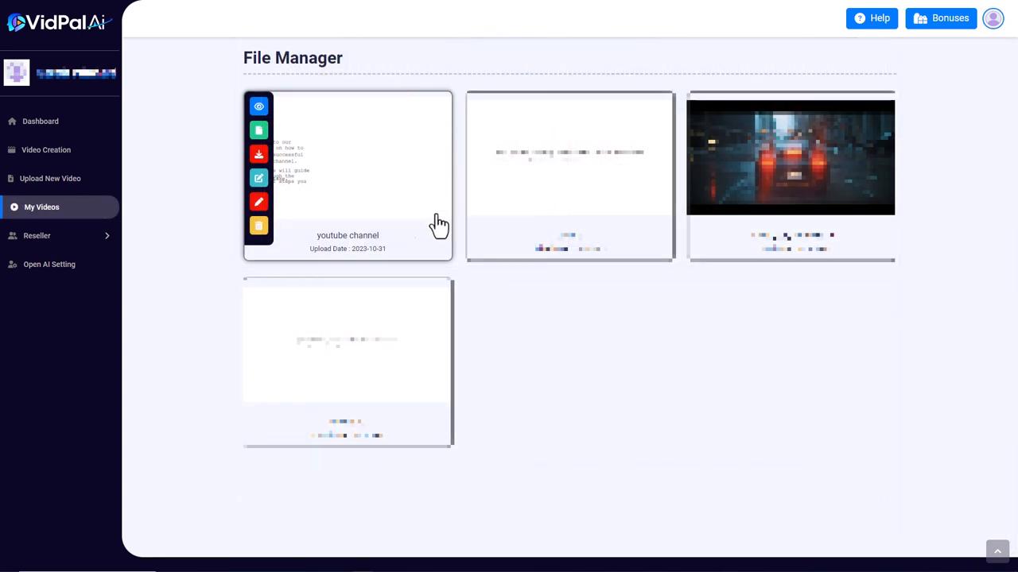
pyautogui.moveTo(175, 239)
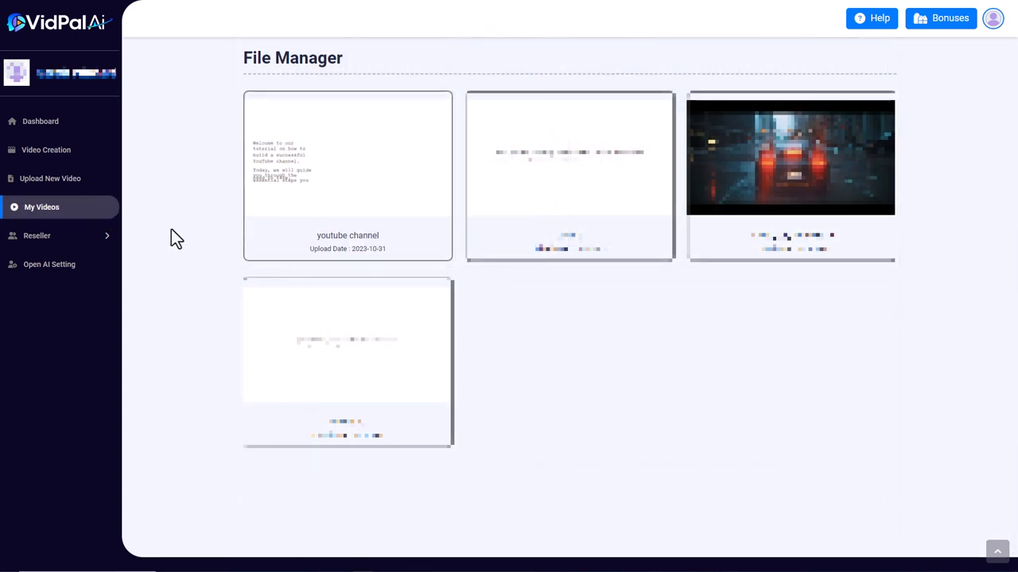
pyautogui.moveTo(179, 239)
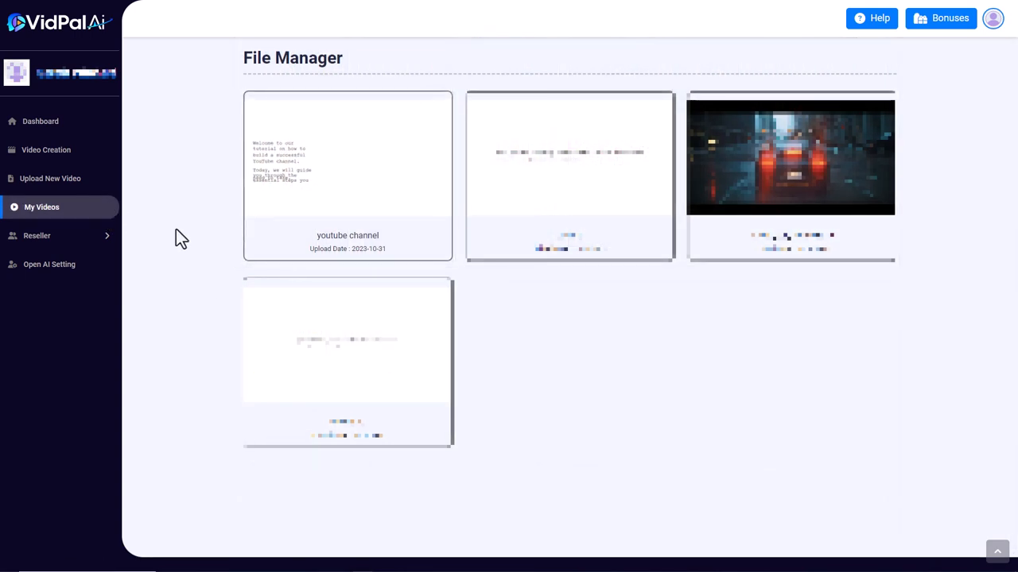
pyautogui.click(347, 159)
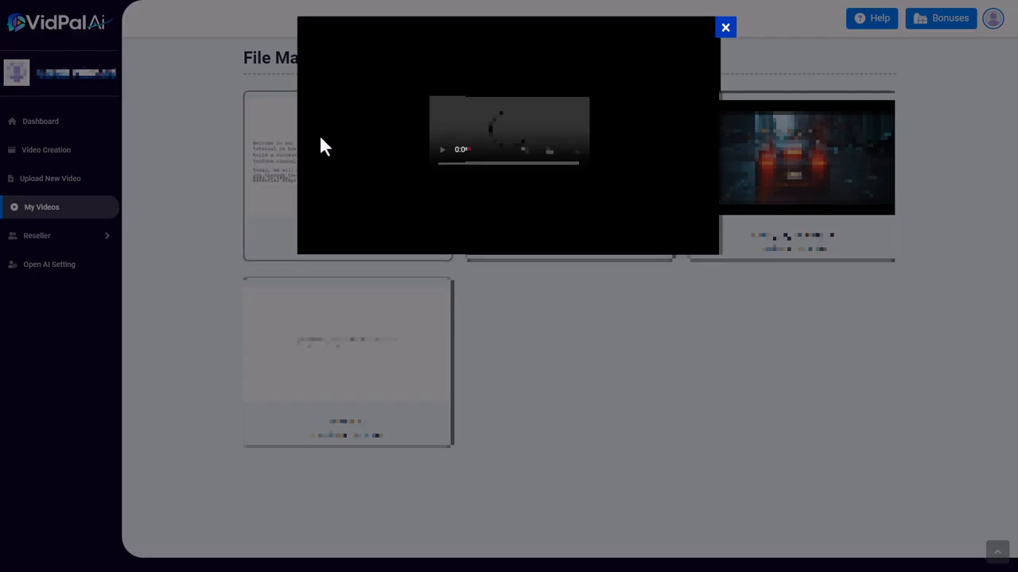
pyautogui.moveTo(389, 157)
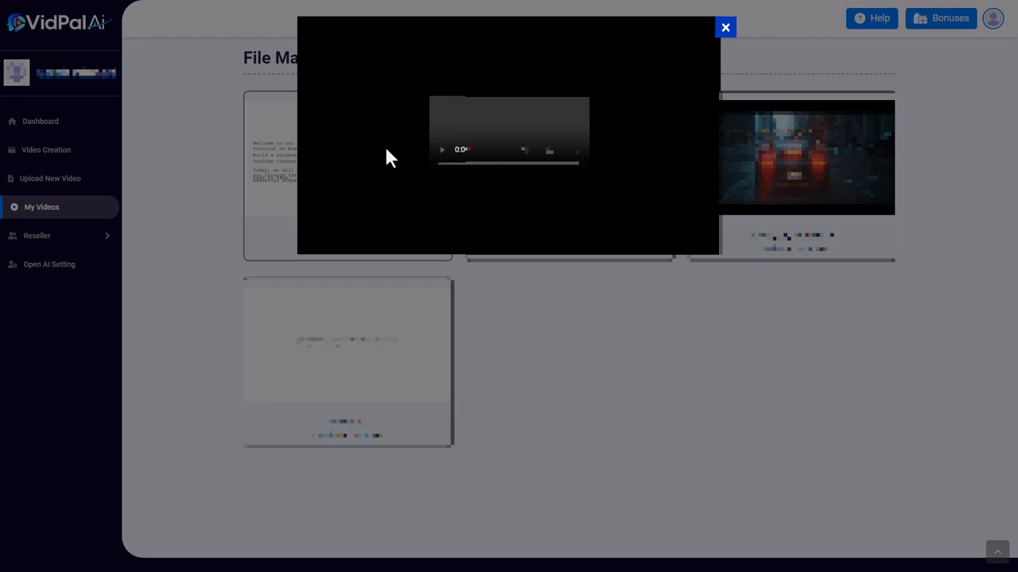
pyautogui.moveTo(328, 203)
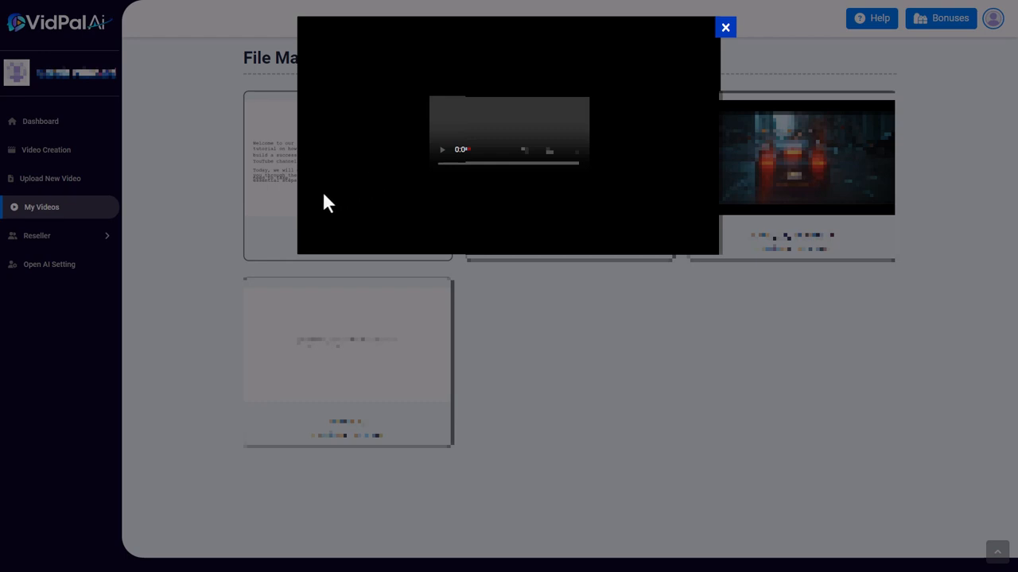
pyautogui.moveTo(322, 201)
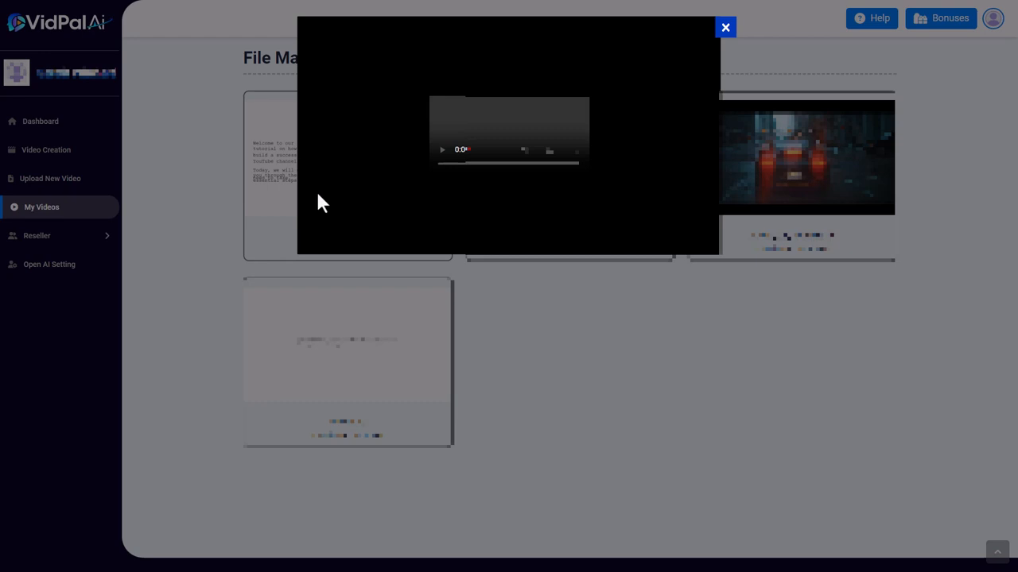
pyautogui.moveTo(318, 219)
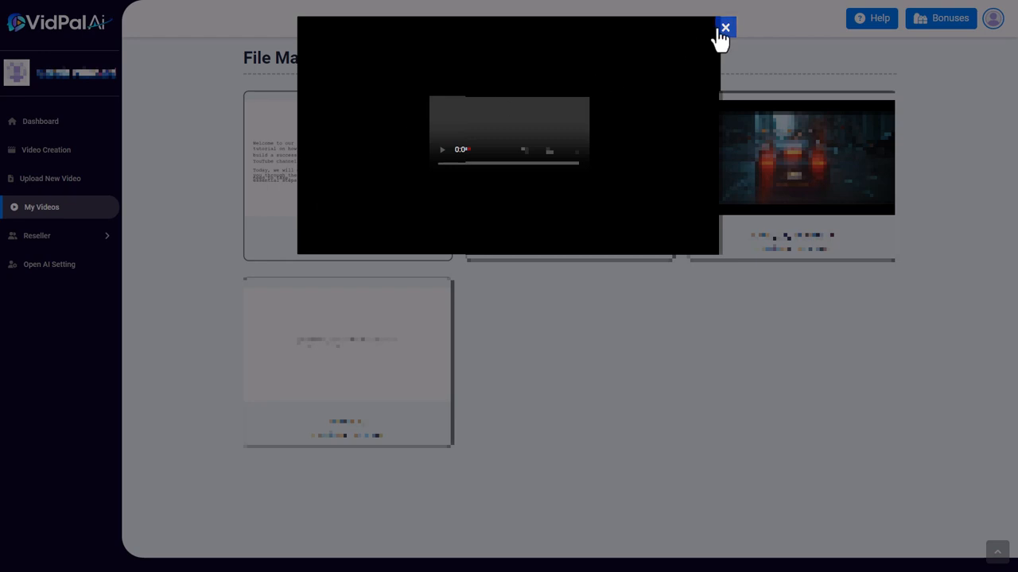
pyautogui.click(724, 27)
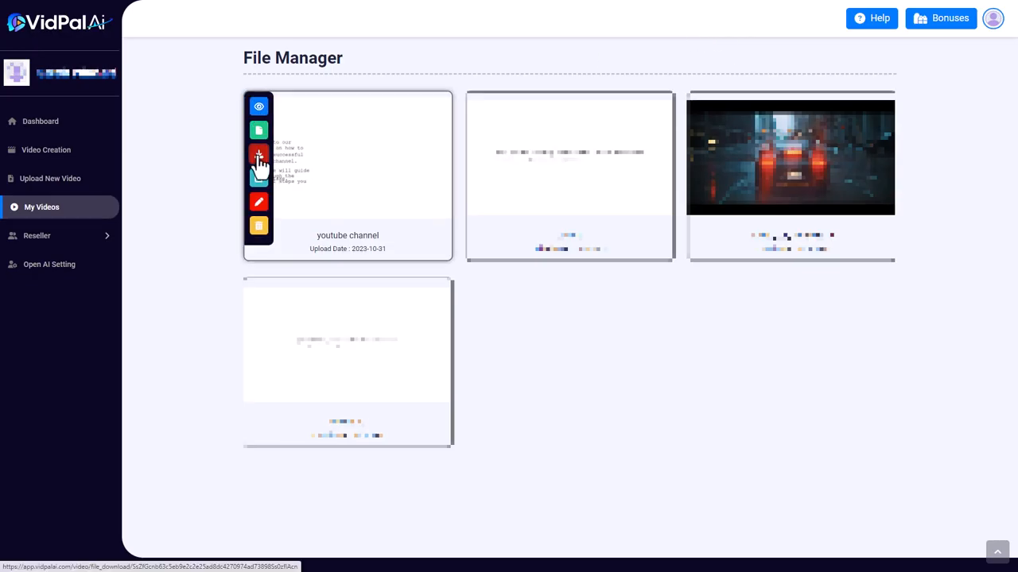
pyautogui.click(49, 149)
pyautogui.write('fishing')
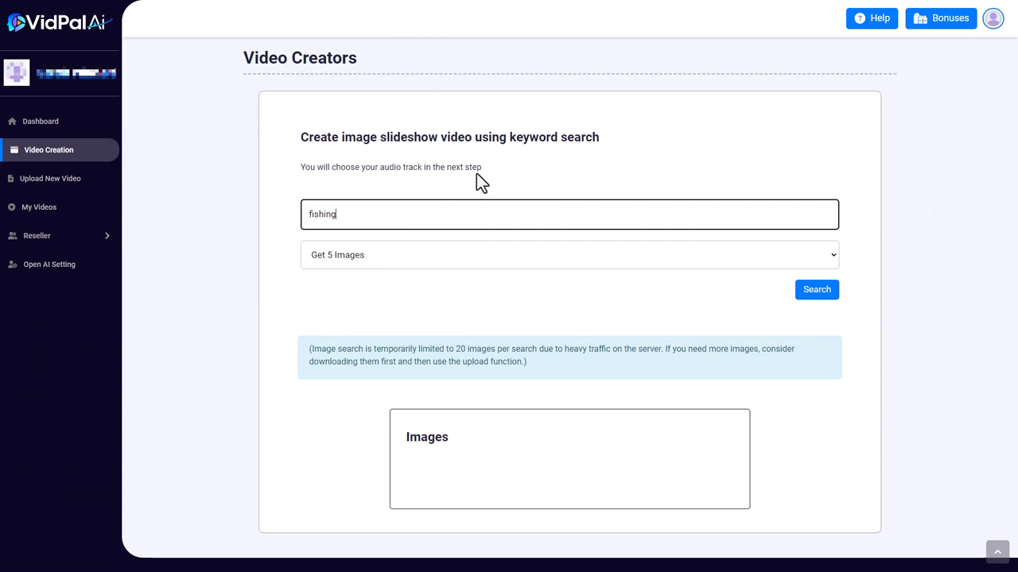
pyautogui.moveTo(467, 171)
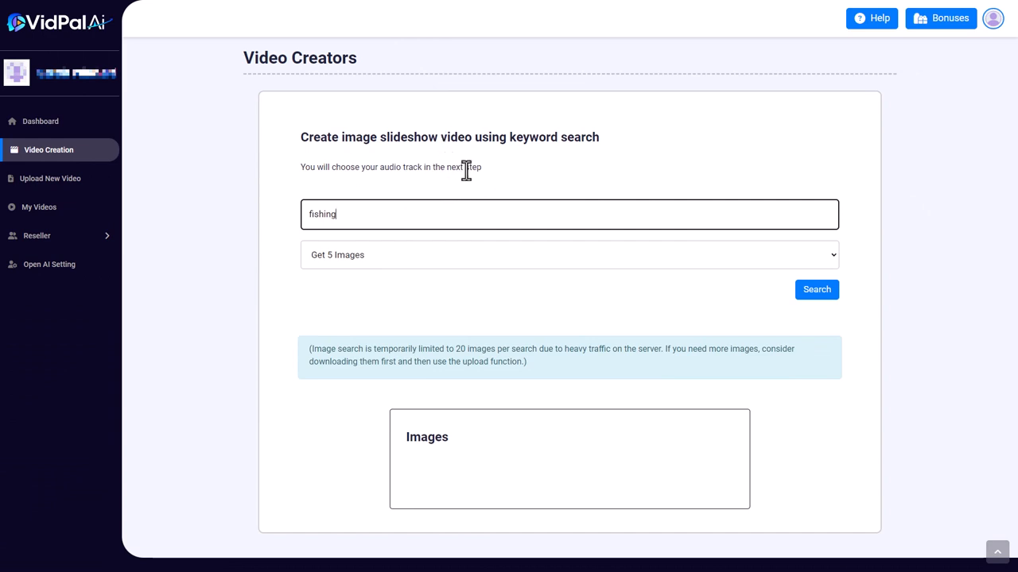
pyautogui.moveTo(810, 258)
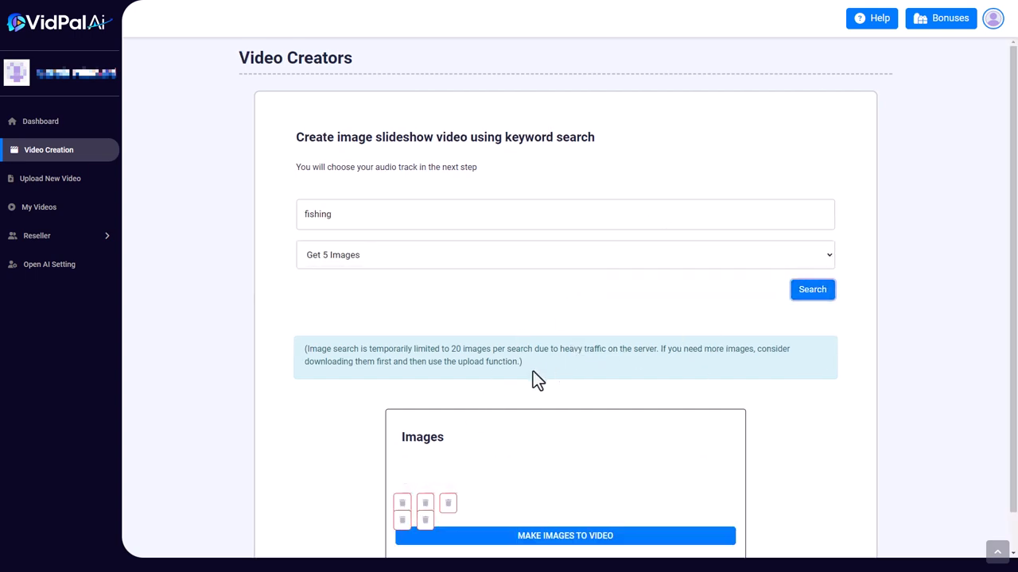
# Step: Run the fishing image search with 'Get 5 Images' selected
pyautogui.click(812, 289)
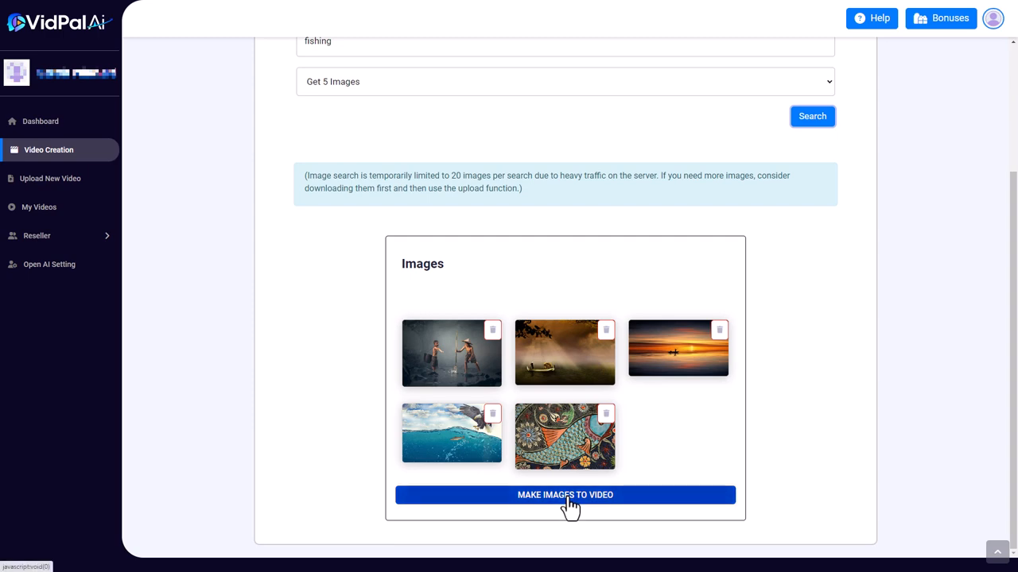
# Step: Start Make Images to Video and choose Full HD 1080p (1920 x 1080) resolution
pyautogui.click(564, 494)
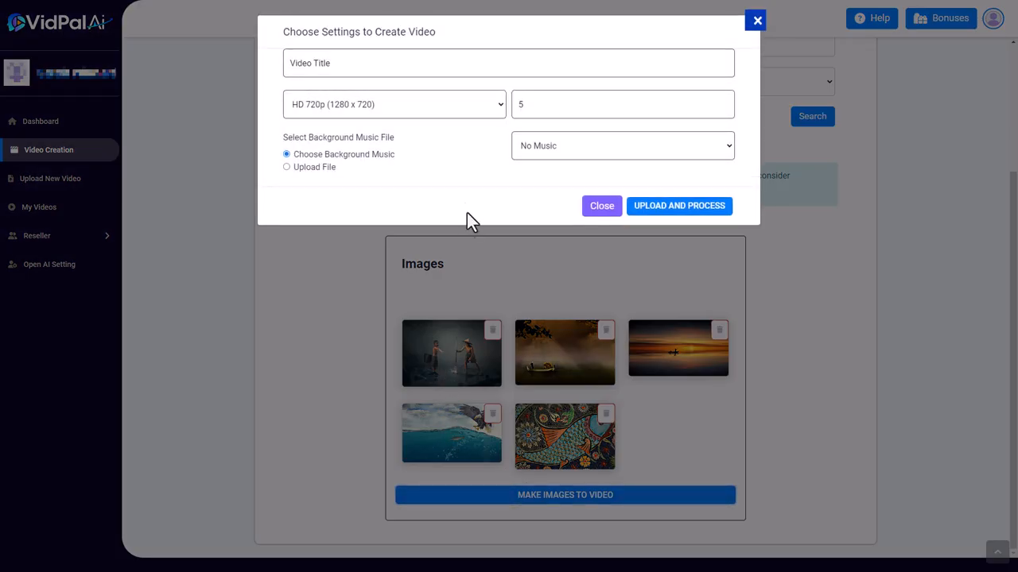
pyautogui.click(393, 104)
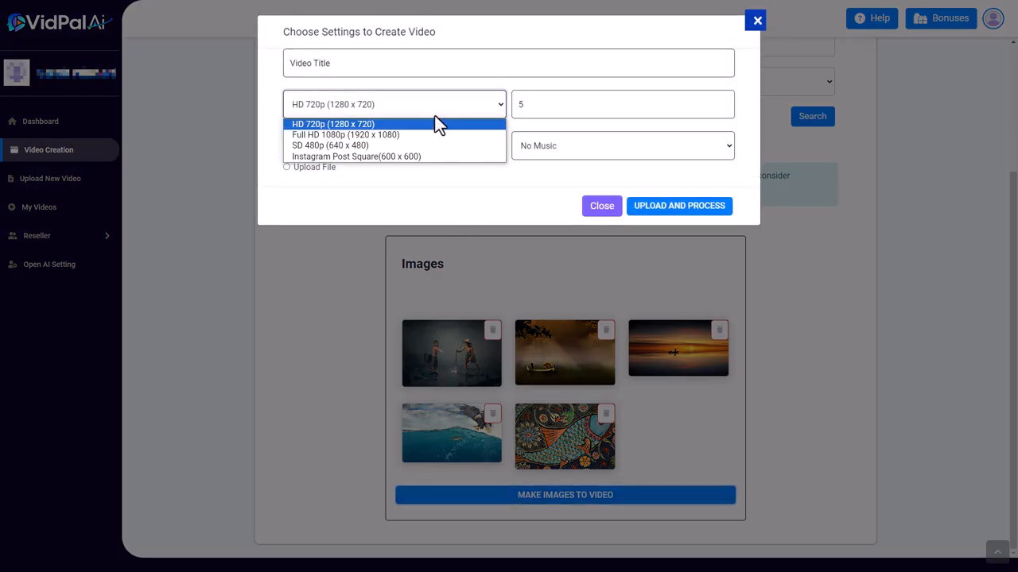
pyautogui.click(345, 134)
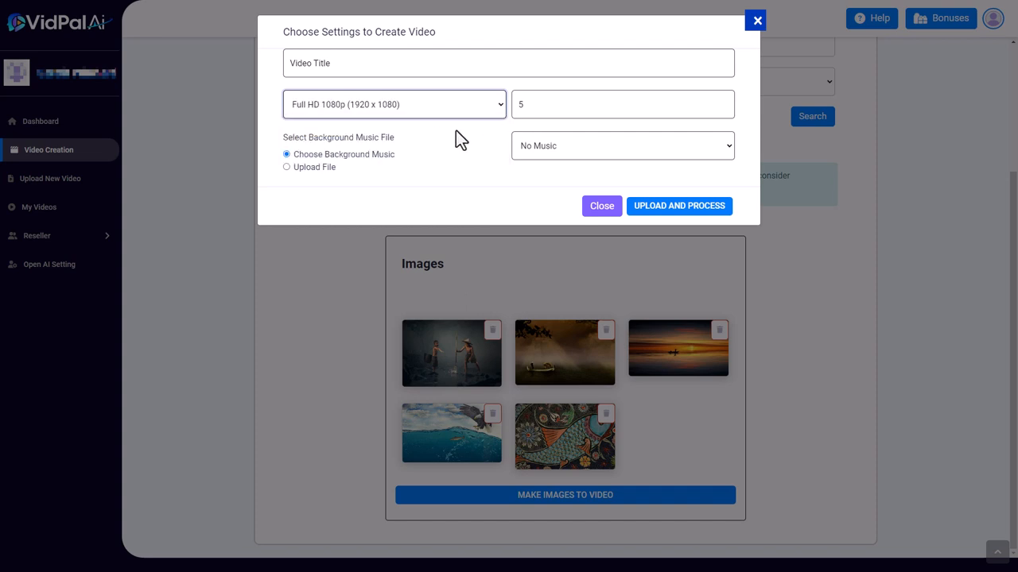
pyautogui.moveTo(568, 230)
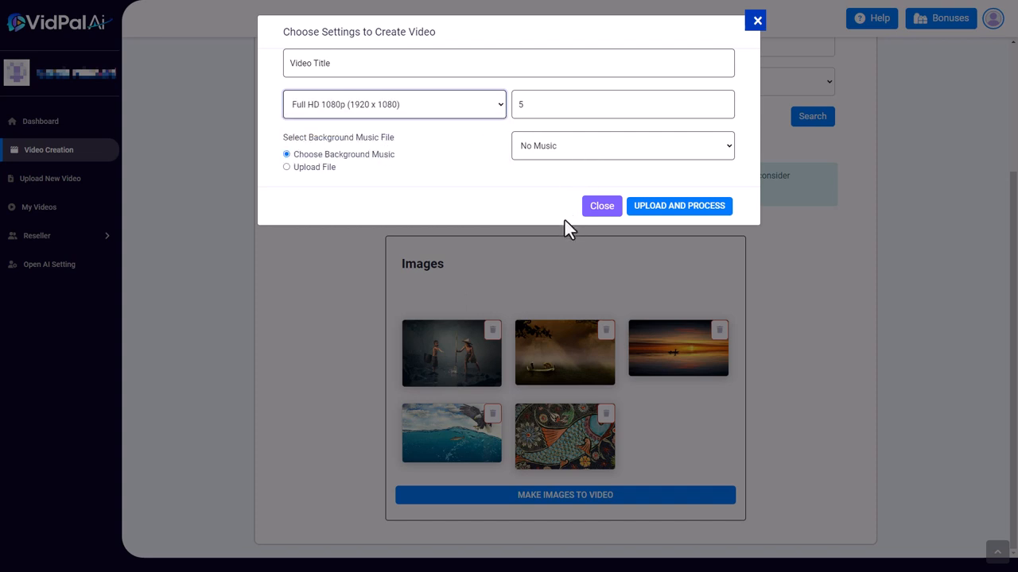
pyautogui.moveTo(568, 231)
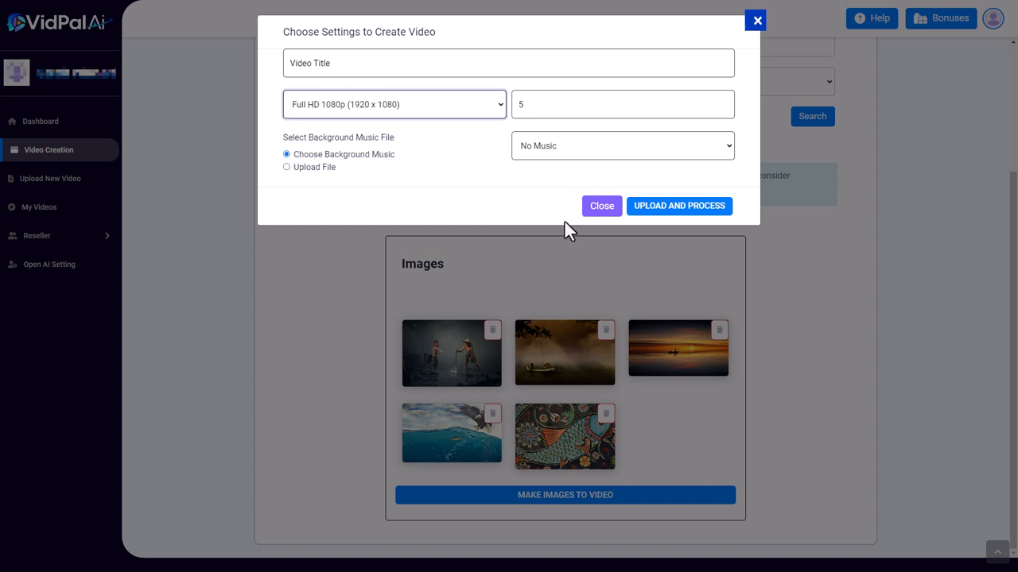
pyautogui.moveTo(568, 237)
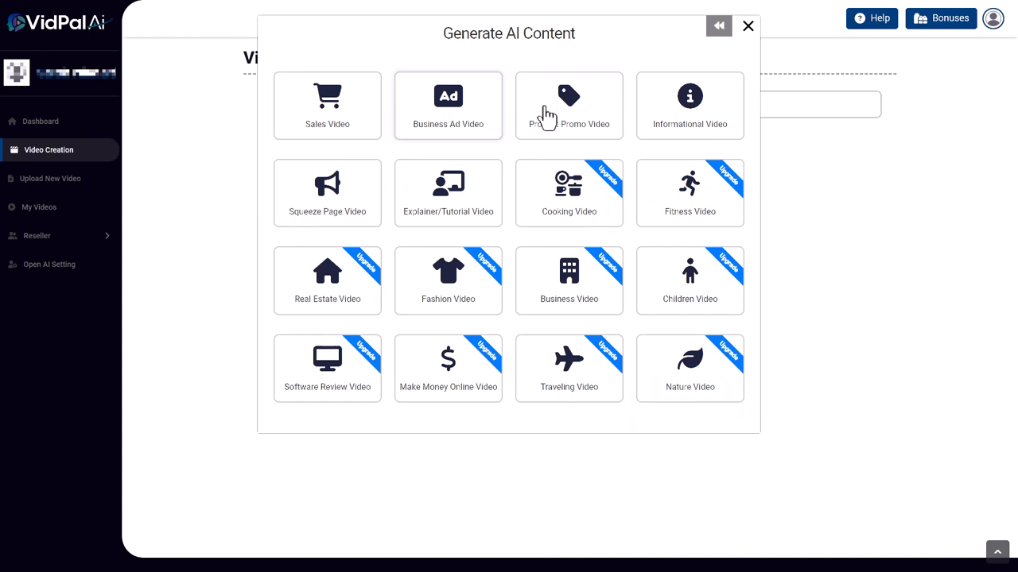
pyautogui.moveTo(674, 110)
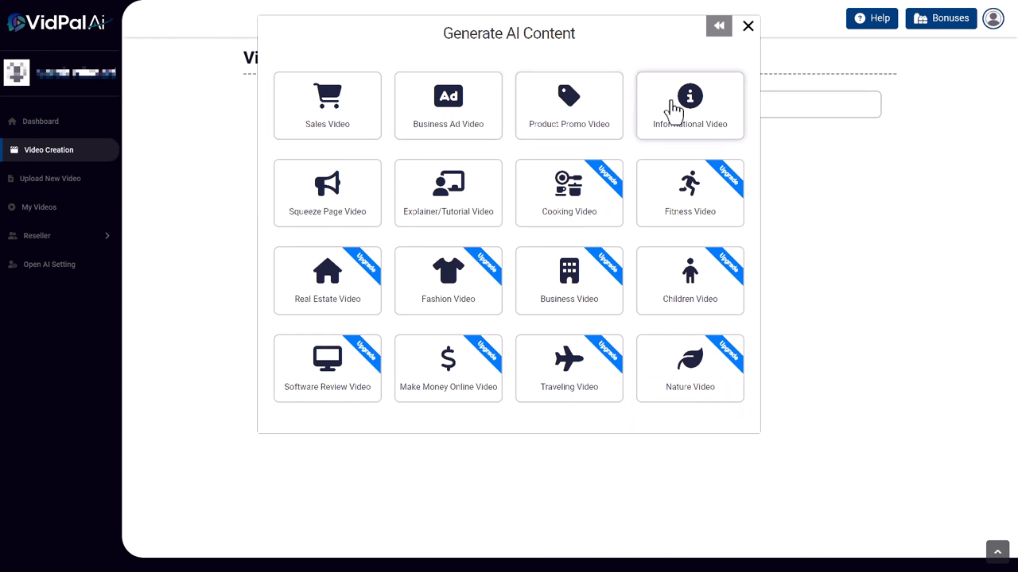
pyautogui.moveTo(327, 192)
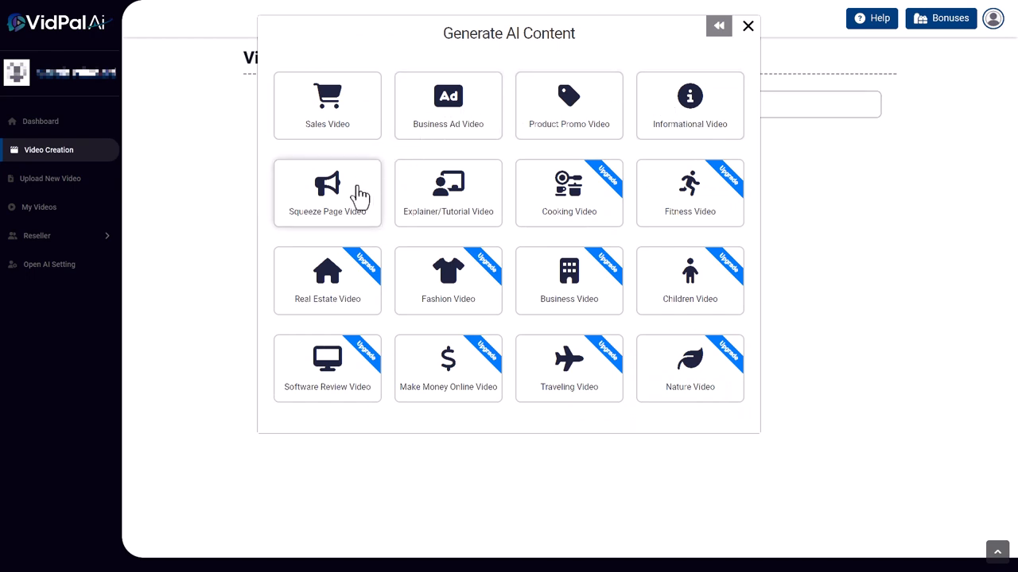
pyautogui.moveTo(448, 193)
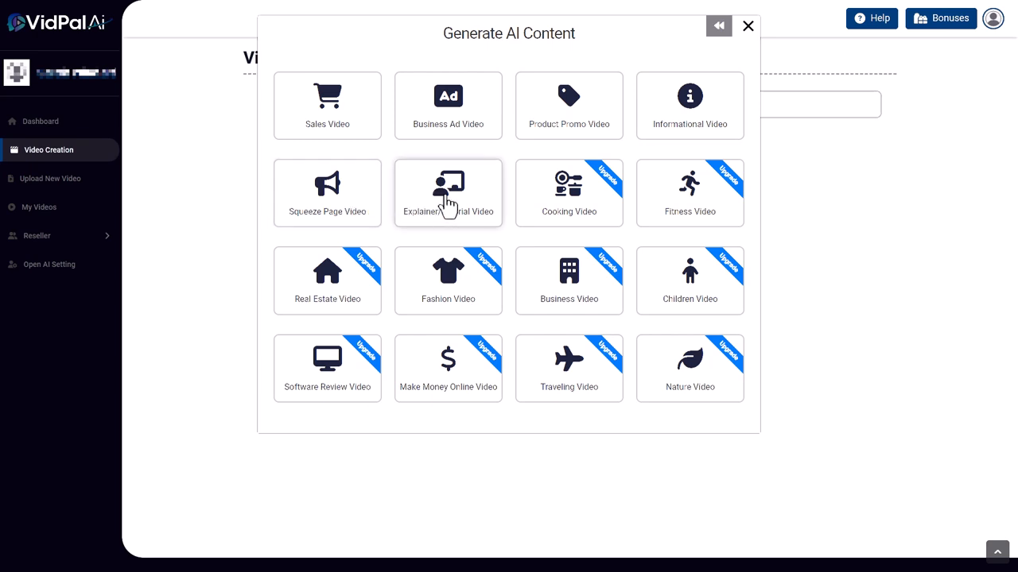
pyautogui.moveTo(477, 203)
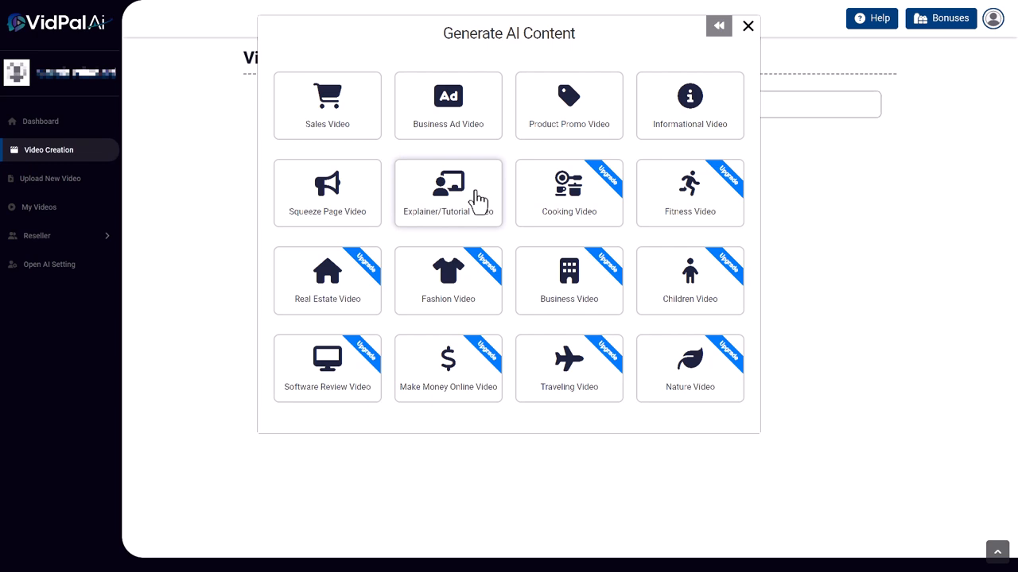
# Step: Choose the Explainer/Tutorial Video tile in the Generate AI Content window
pyautogui.click(448, 193)
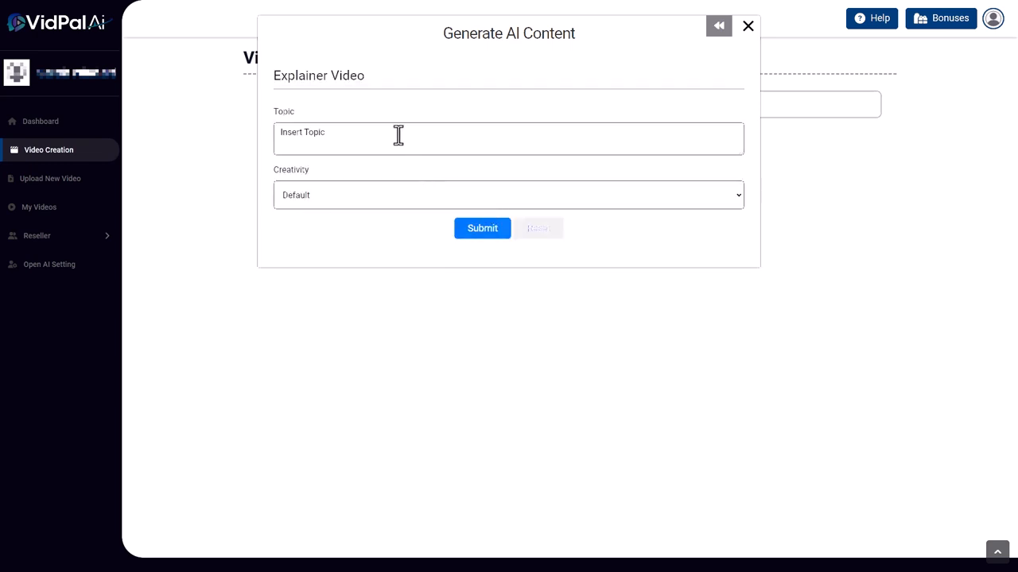